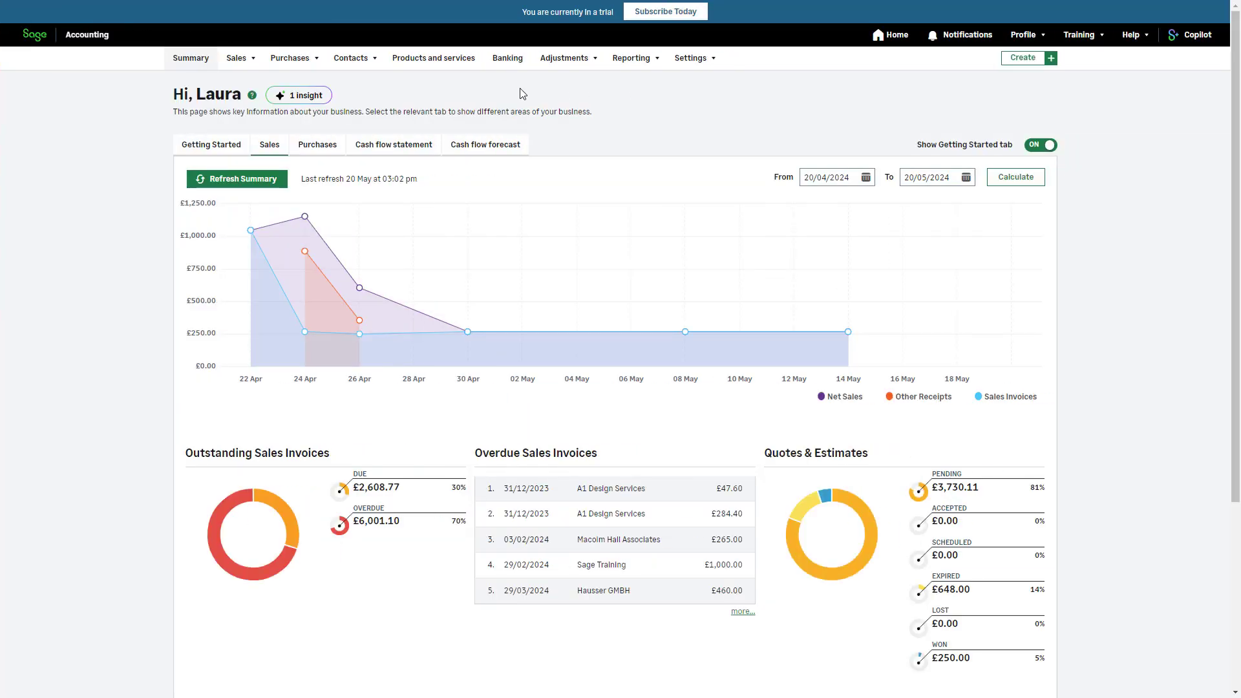
# - Go to the Banking overview, peek at the Bank Account actions menu and dismiss it
pyautogui.click(507, 58)
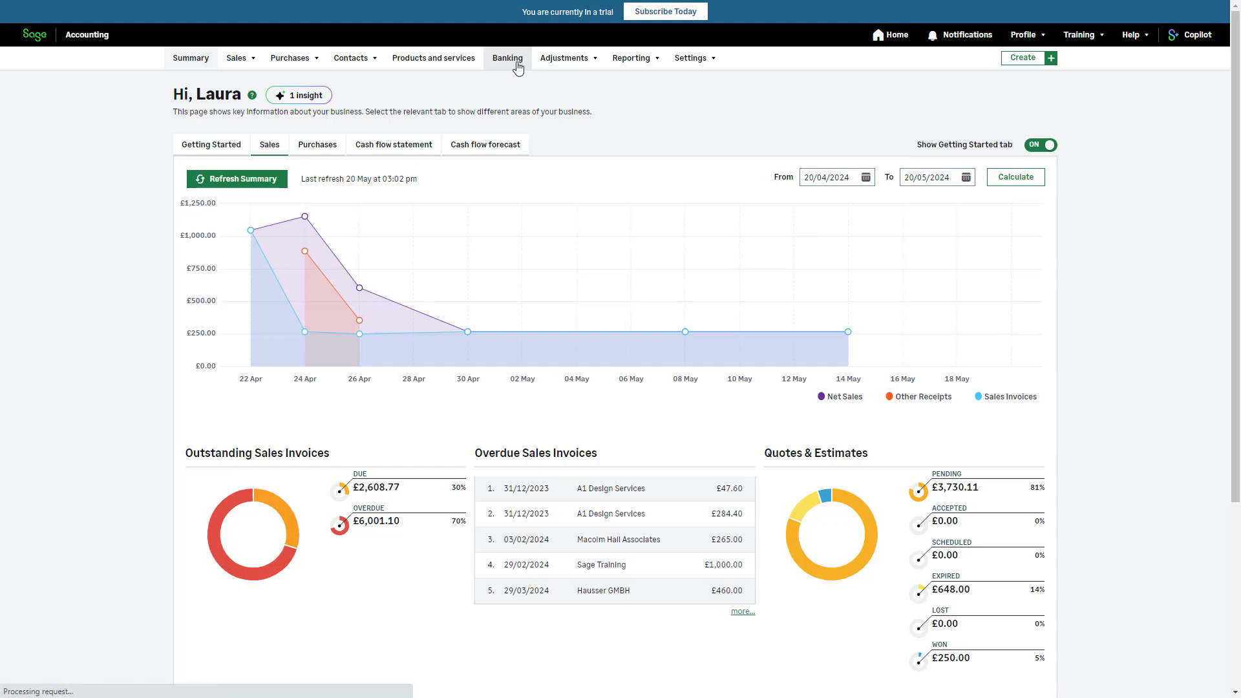
pyautogui.click(507, 59)
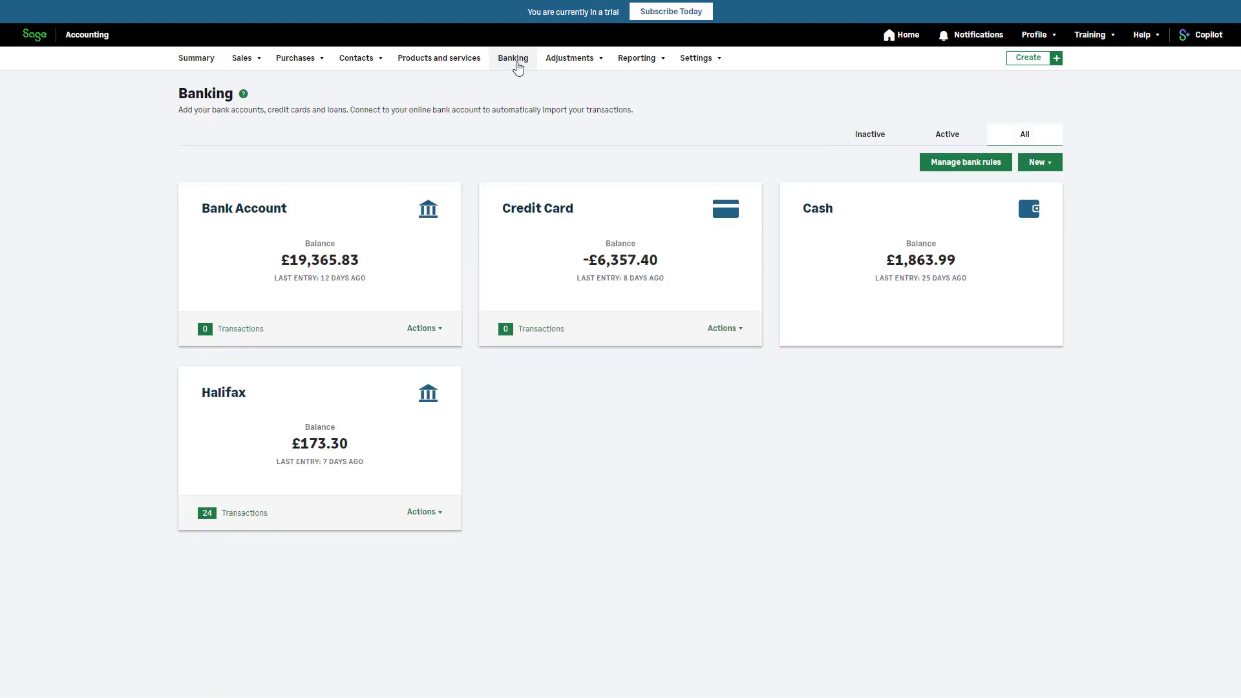
pyautogui.click(424, 331)
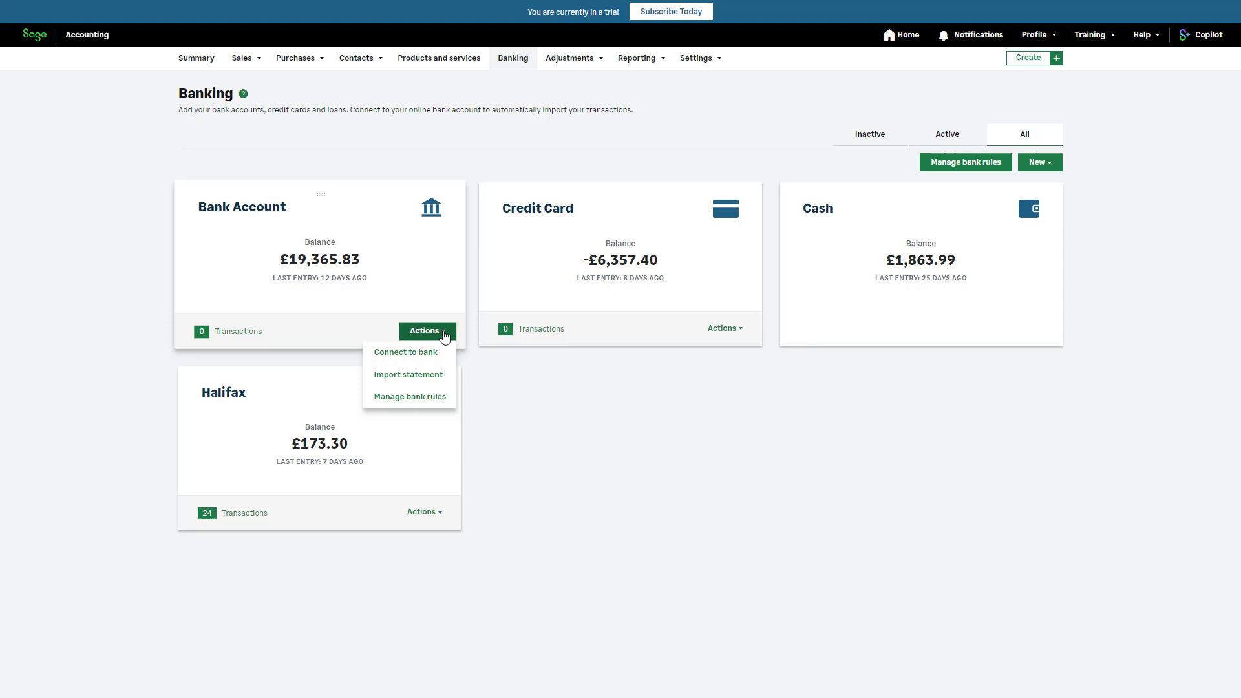
pyautogui.moveTo(432, 399)
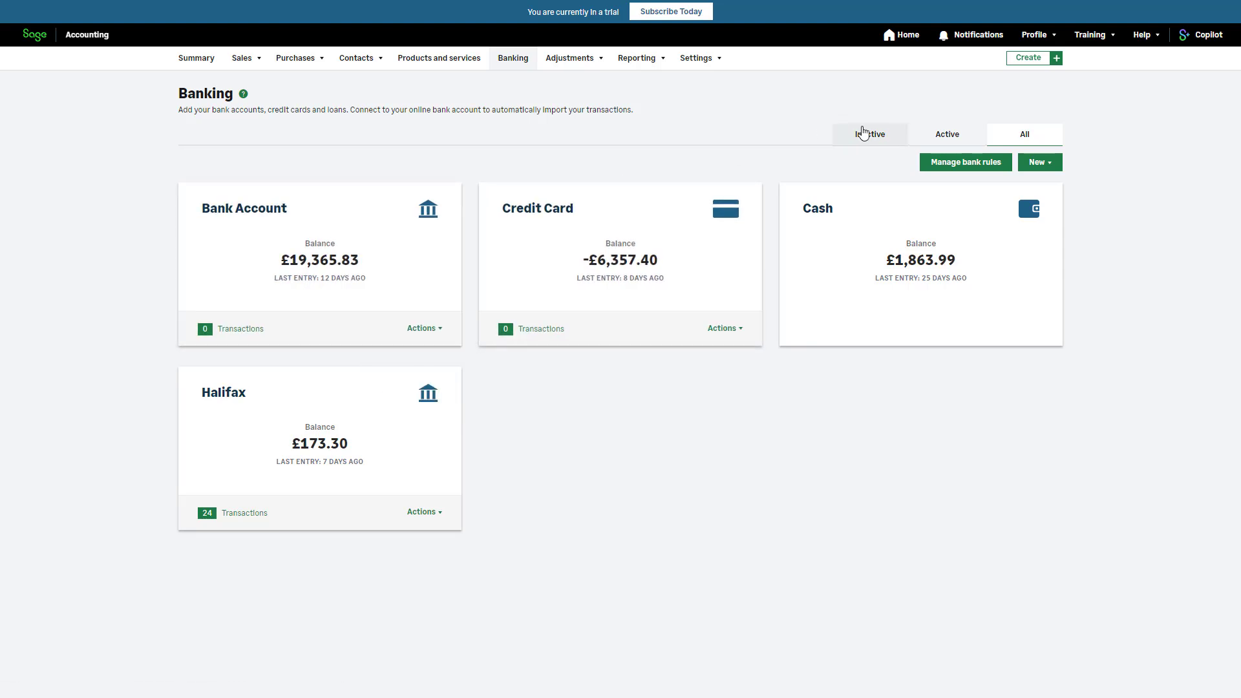
pyautogui.click(965, 163)
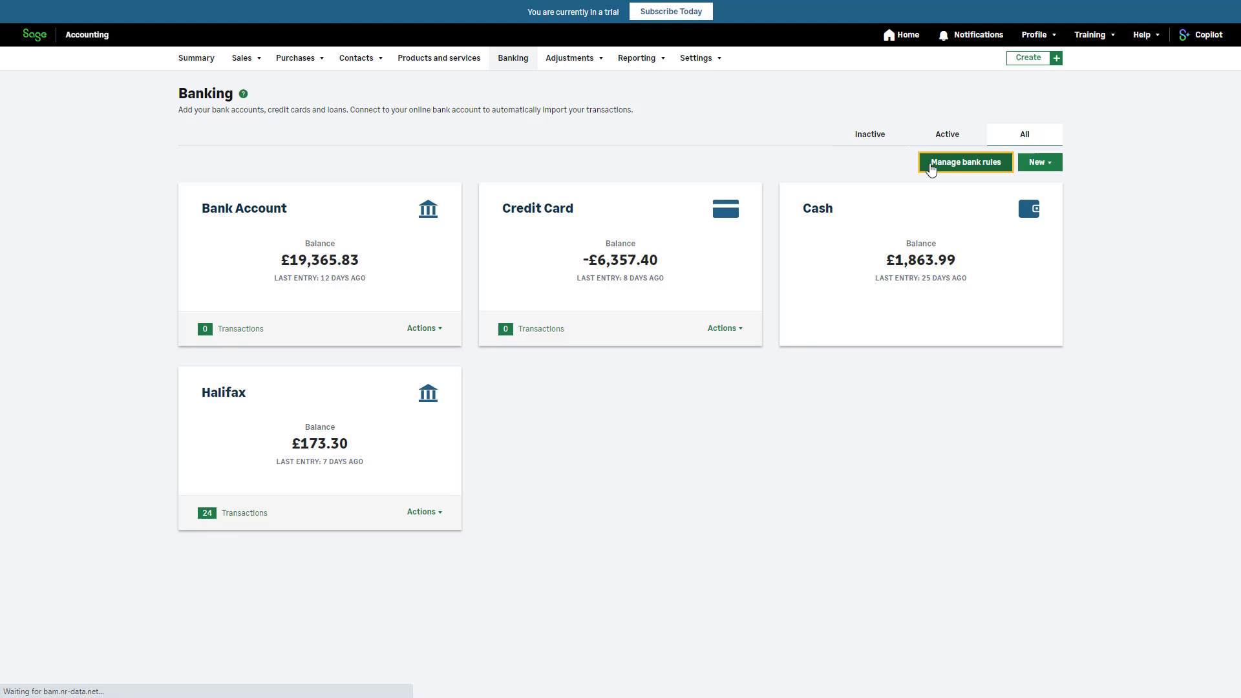
# - Show the Bank Rules list filtered to Bank Account, which has no rules yet
pyautogui.click(964, 163)
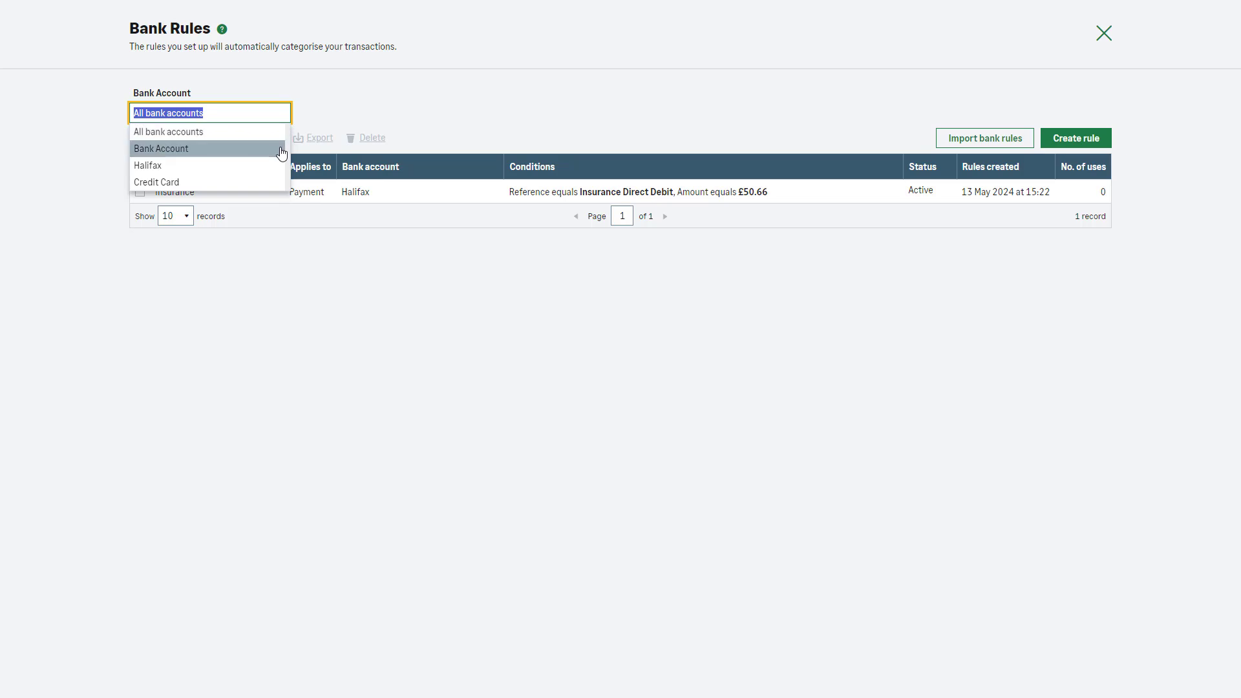
pyautogui.click(160, 149)
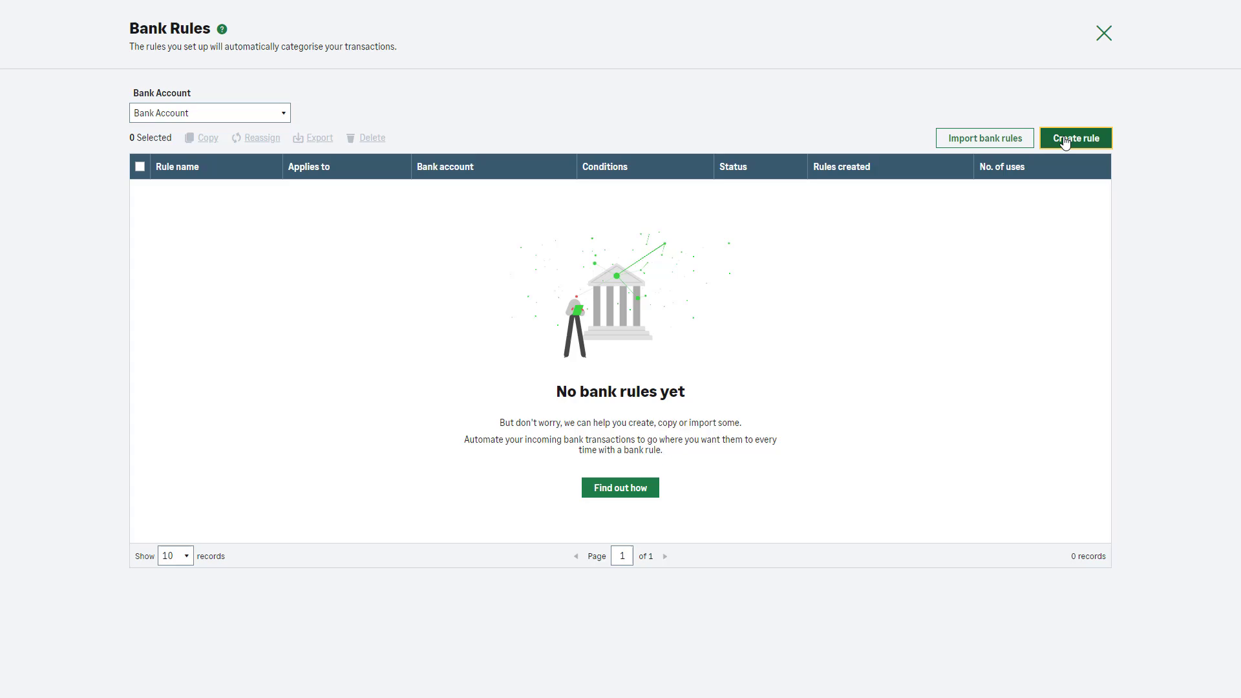
# - Create a new Bank Account rule named 'Gas & Electricity'
pyautogui.click(1076, 137)
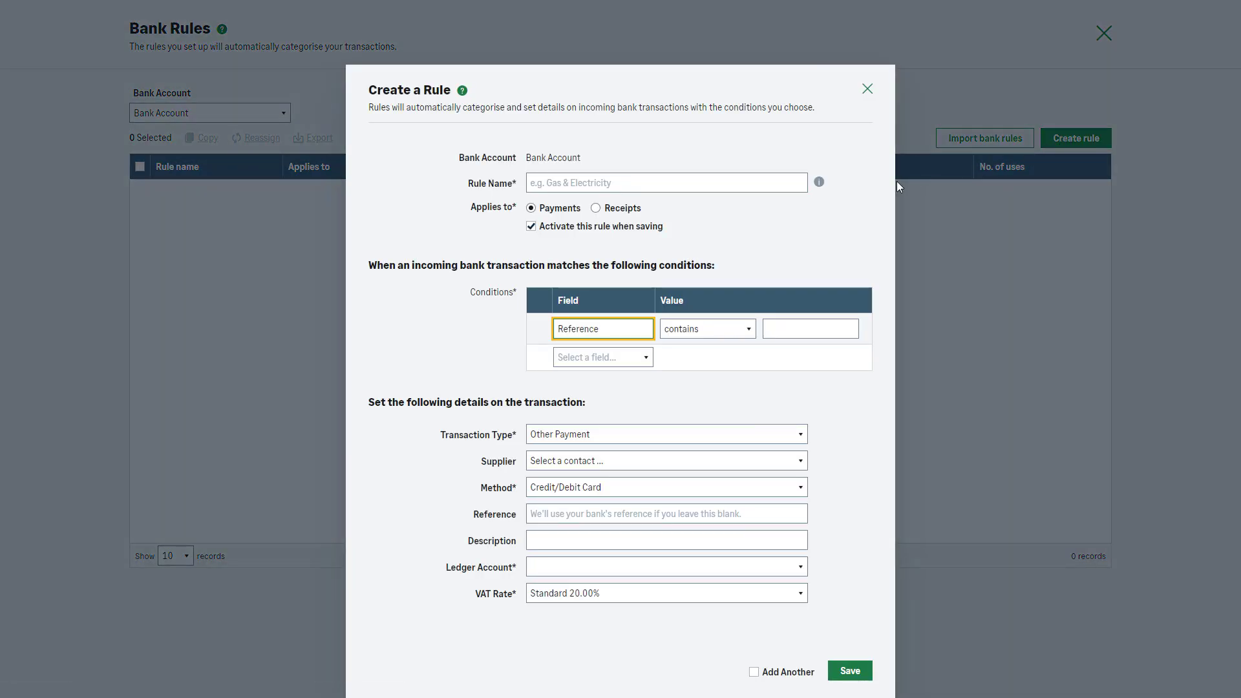
pyautogui.click(667, 182)
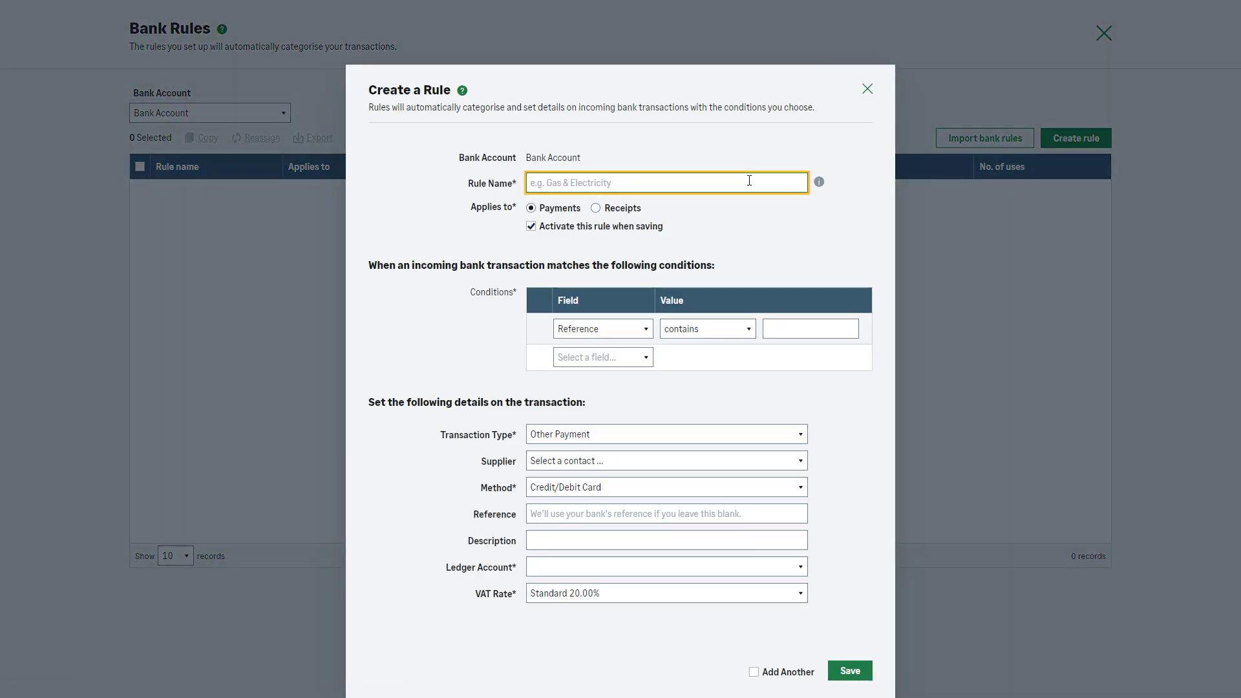
pyautogui.write('Gas & Electricity')
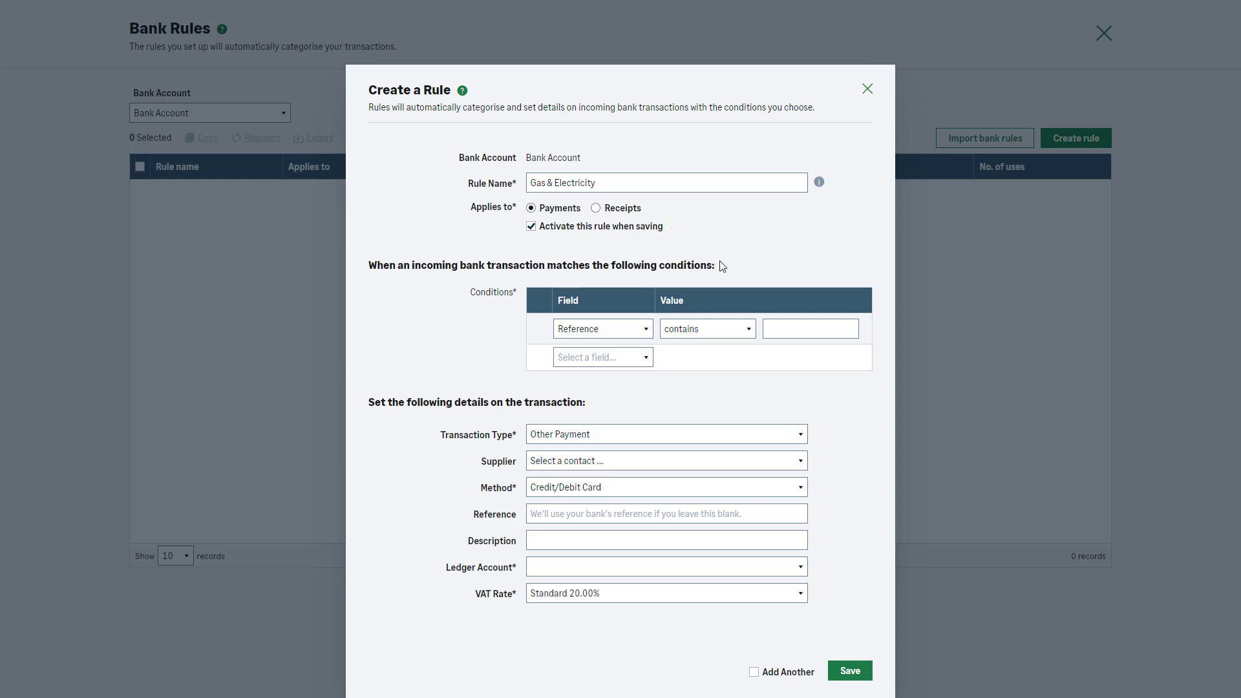
# - Add an Amount equals 250.00 condition and a Date condition with a day range
pyautogui.click(603, 329)
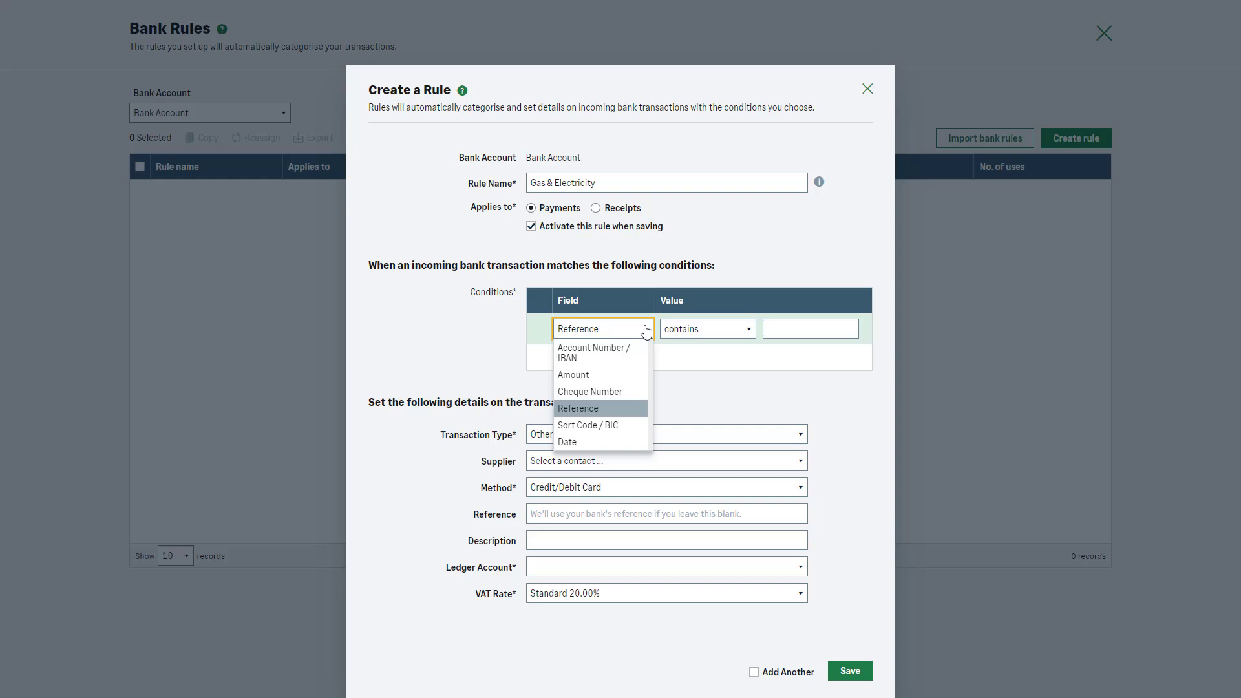
pyautogui.moveTo(639, 378)
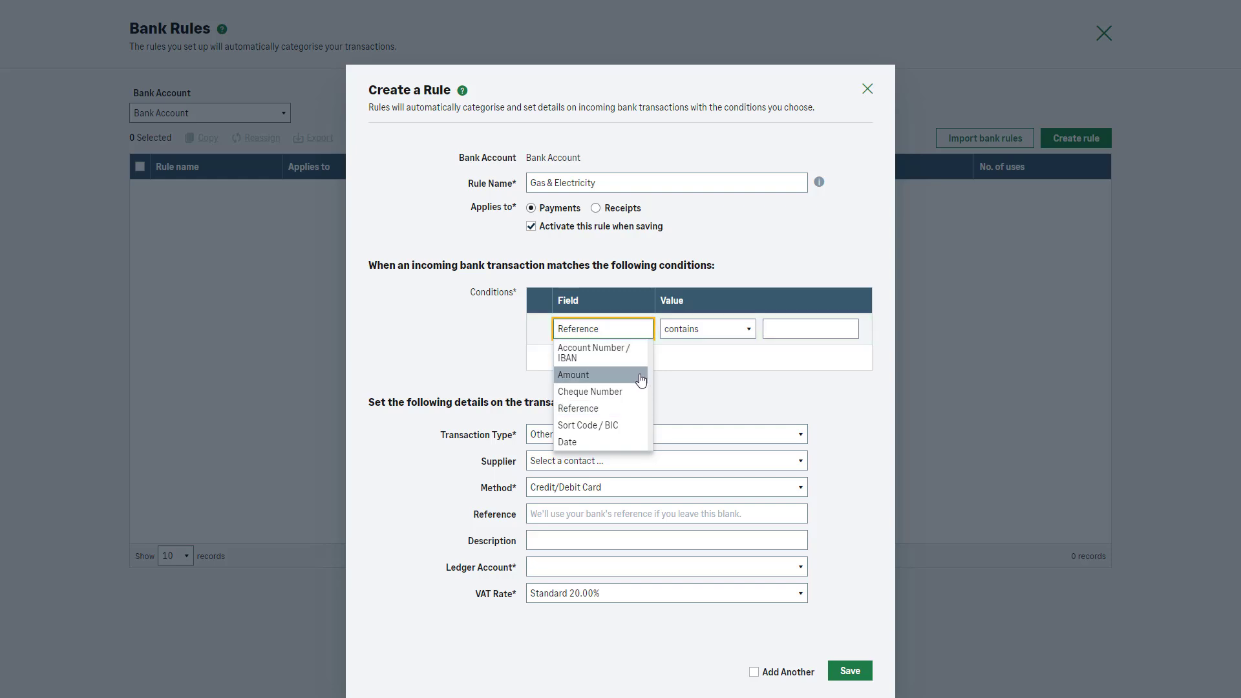
pyautogui.click(574, 375)
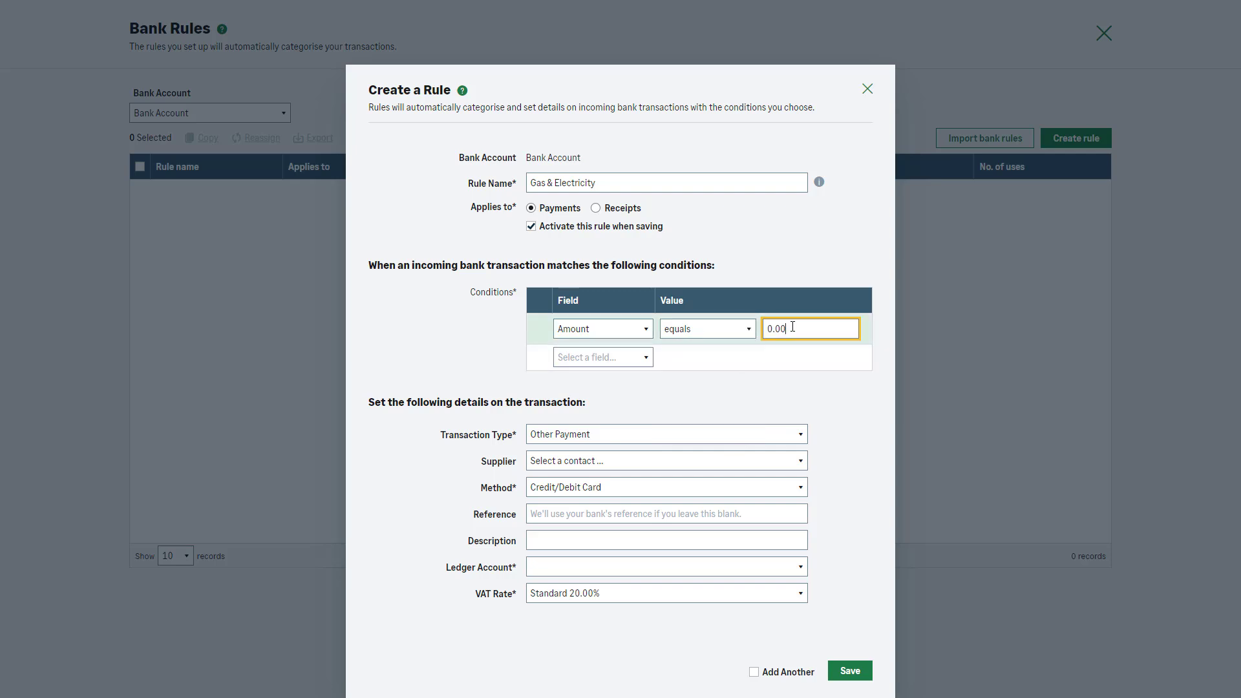
pyautogui.write('2')
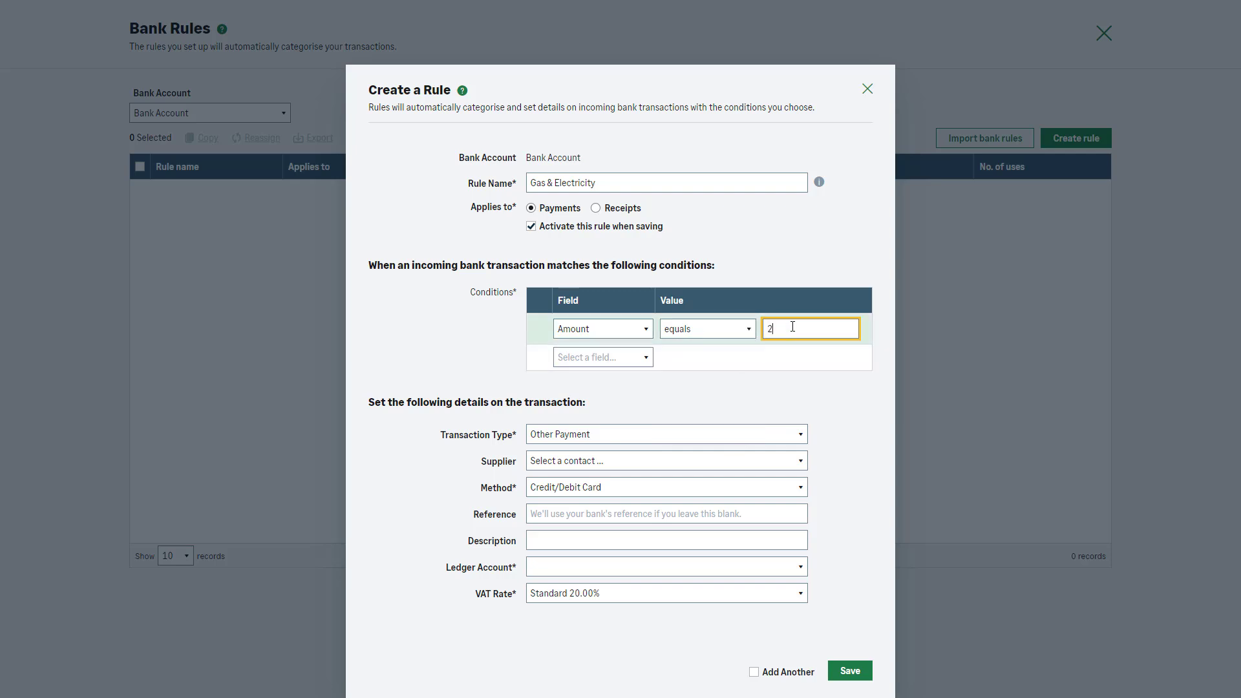
pyautogui.write('50')
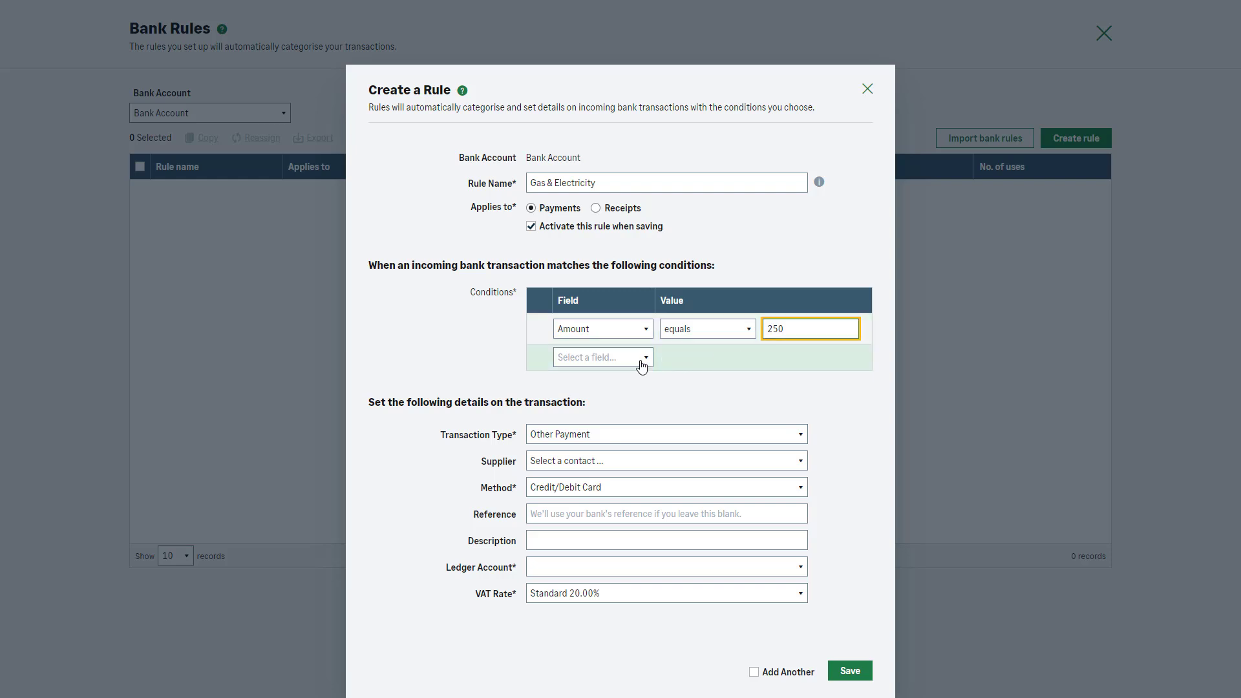
pyautogui.click(603, 356)
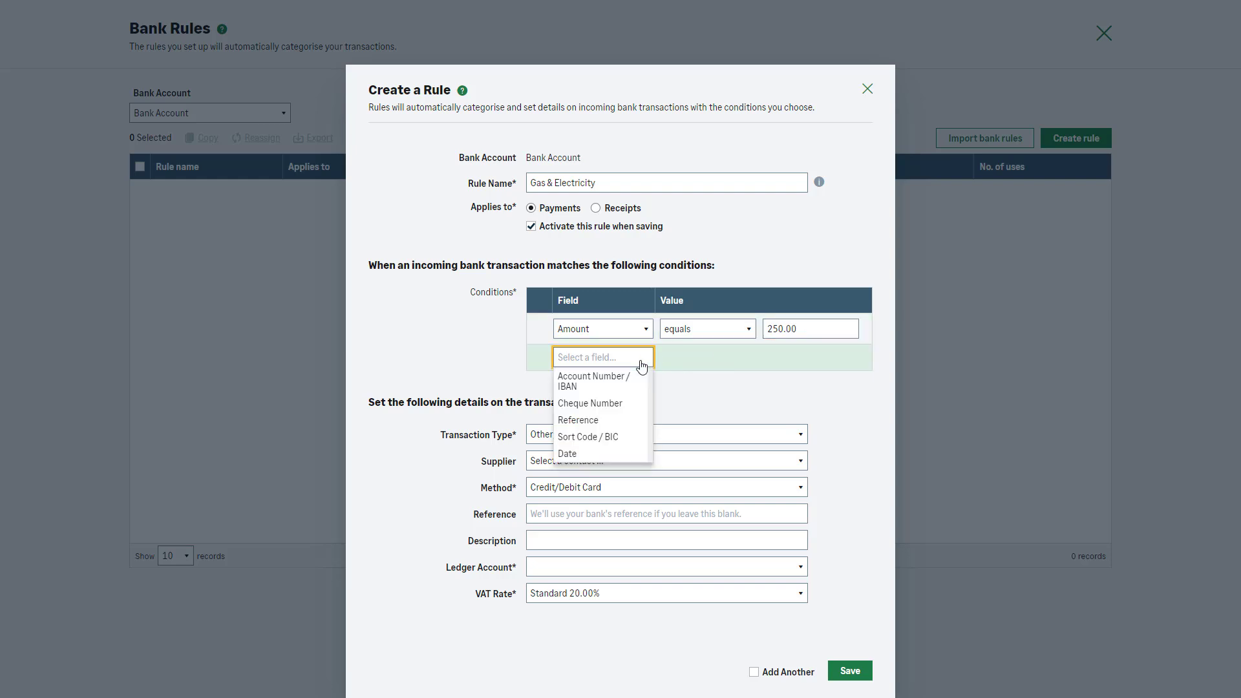
pyautogui.click(568, 454)
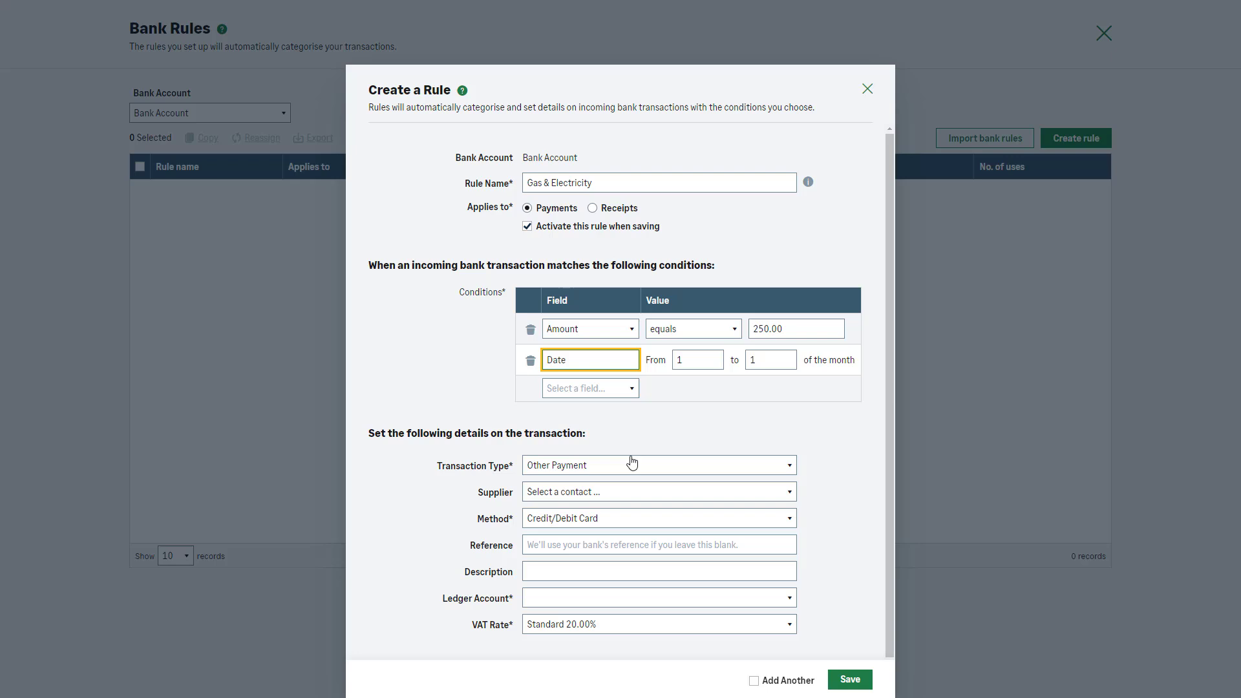
pyautogui.write('2')
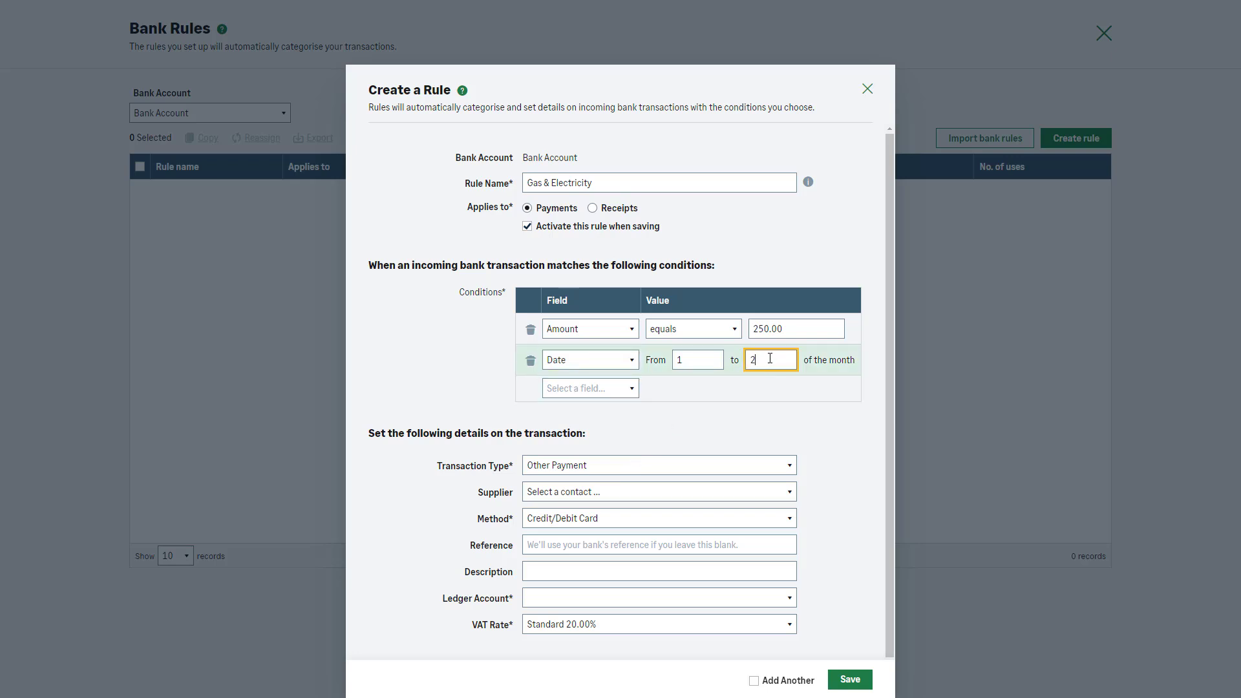
# - Finish the day range, keep Other Payment, set supplier UK Gas Company paid by credit/debit card
pyautogui.write('0')
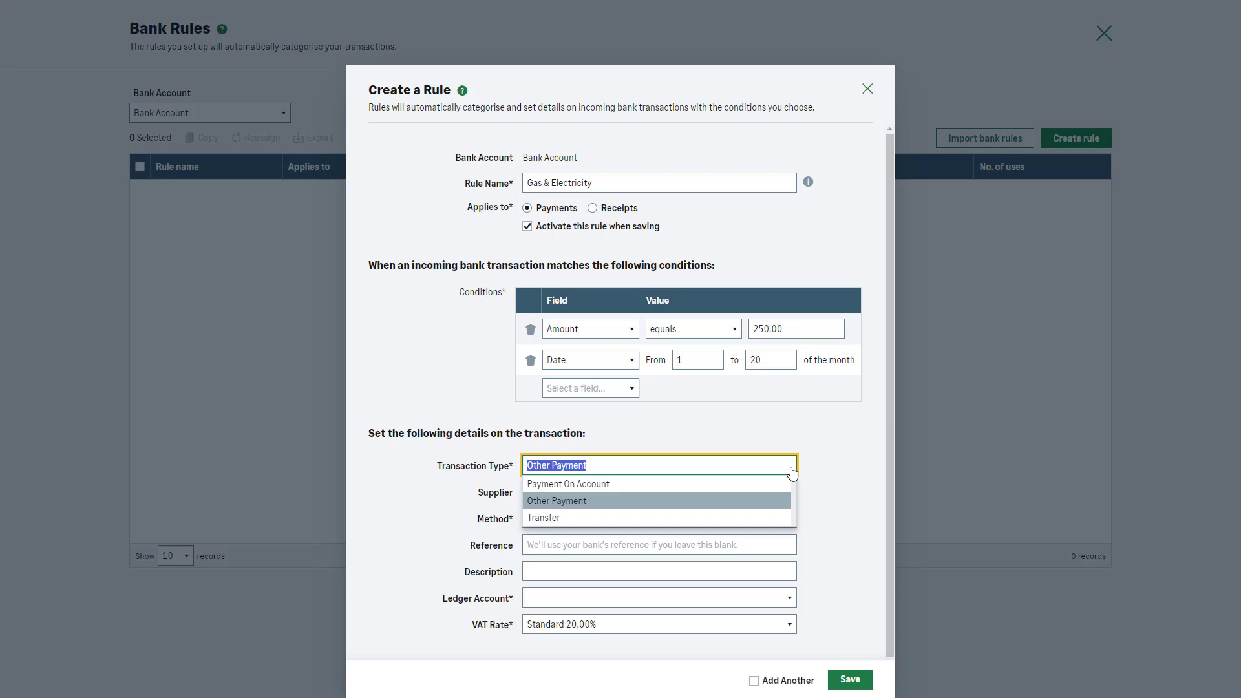
pyautogui.moveTo(782, 502)
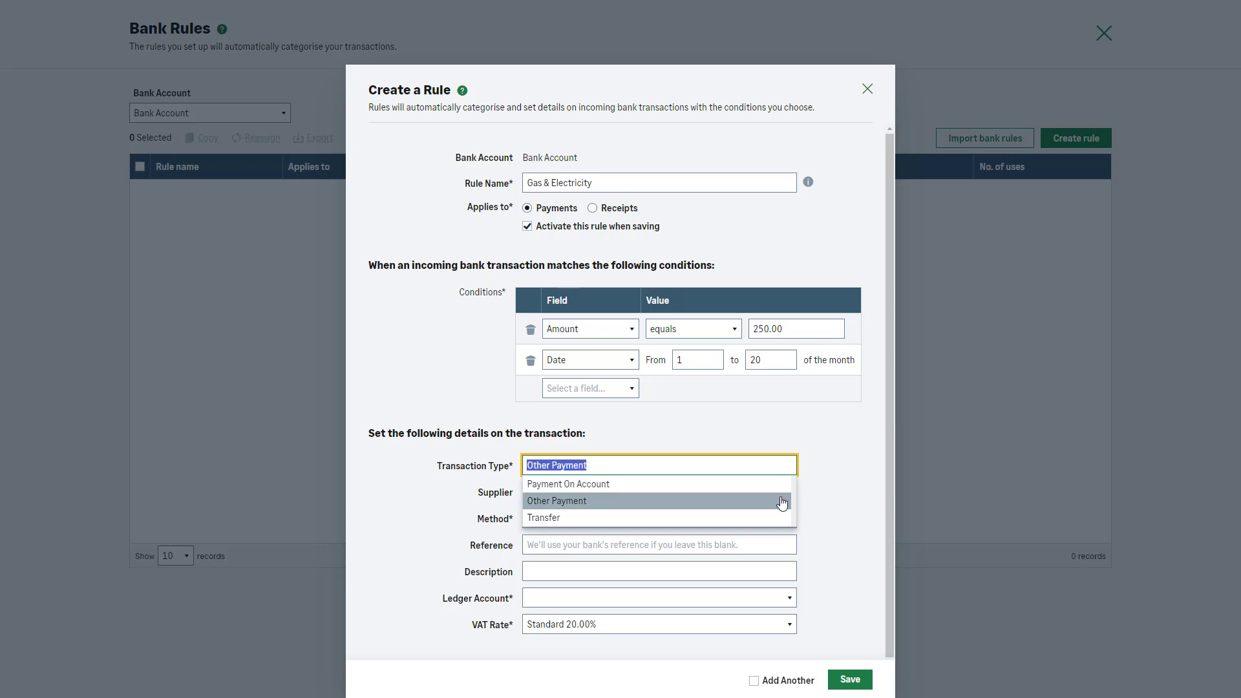
pyautogui.click(556, 501)
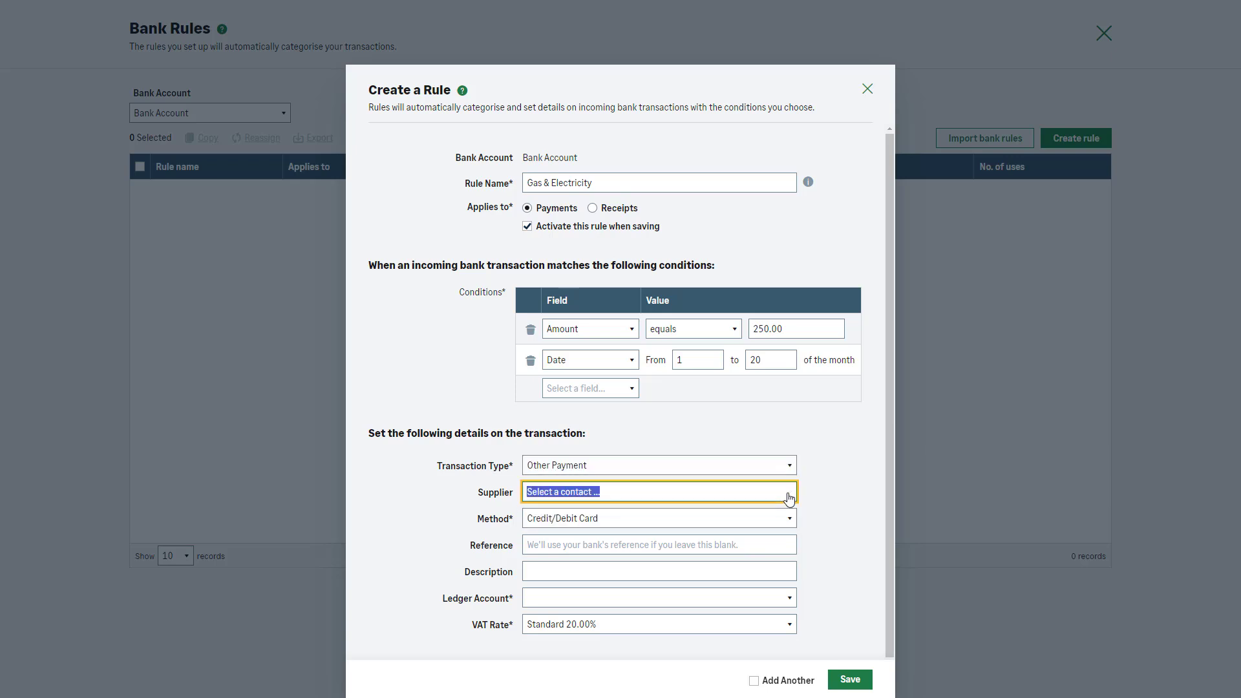
pyautogui.click(659, 491)
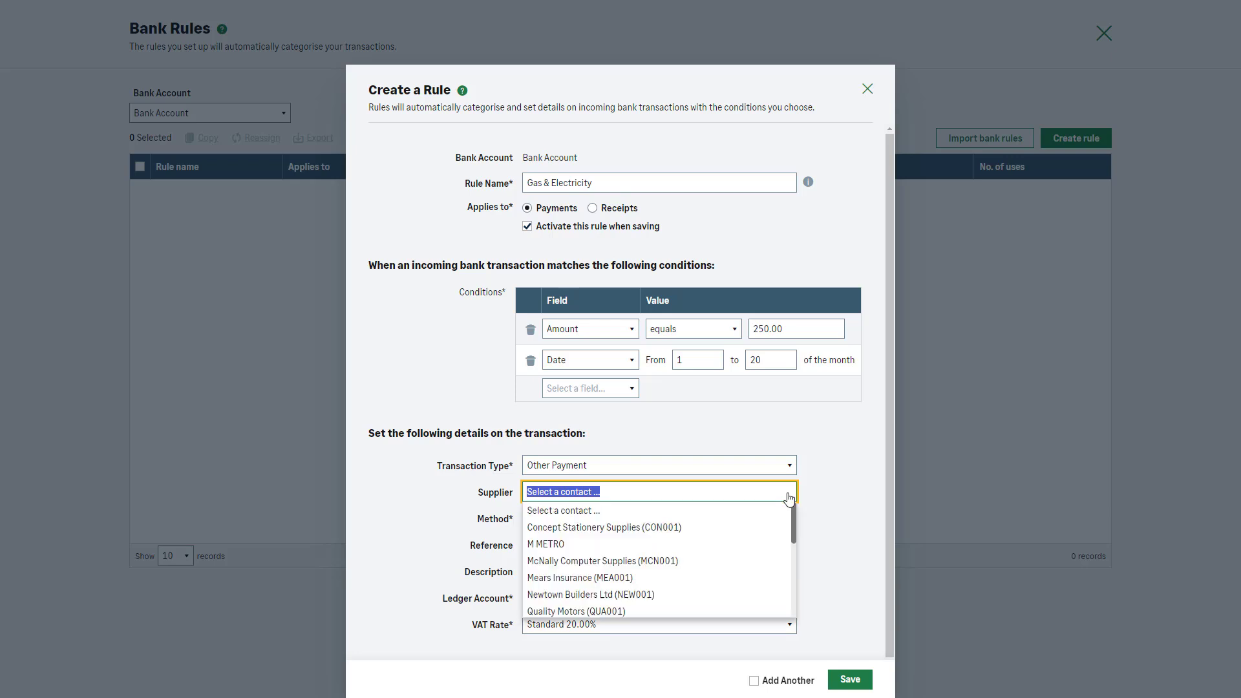
pyautogui.click(658, 491)
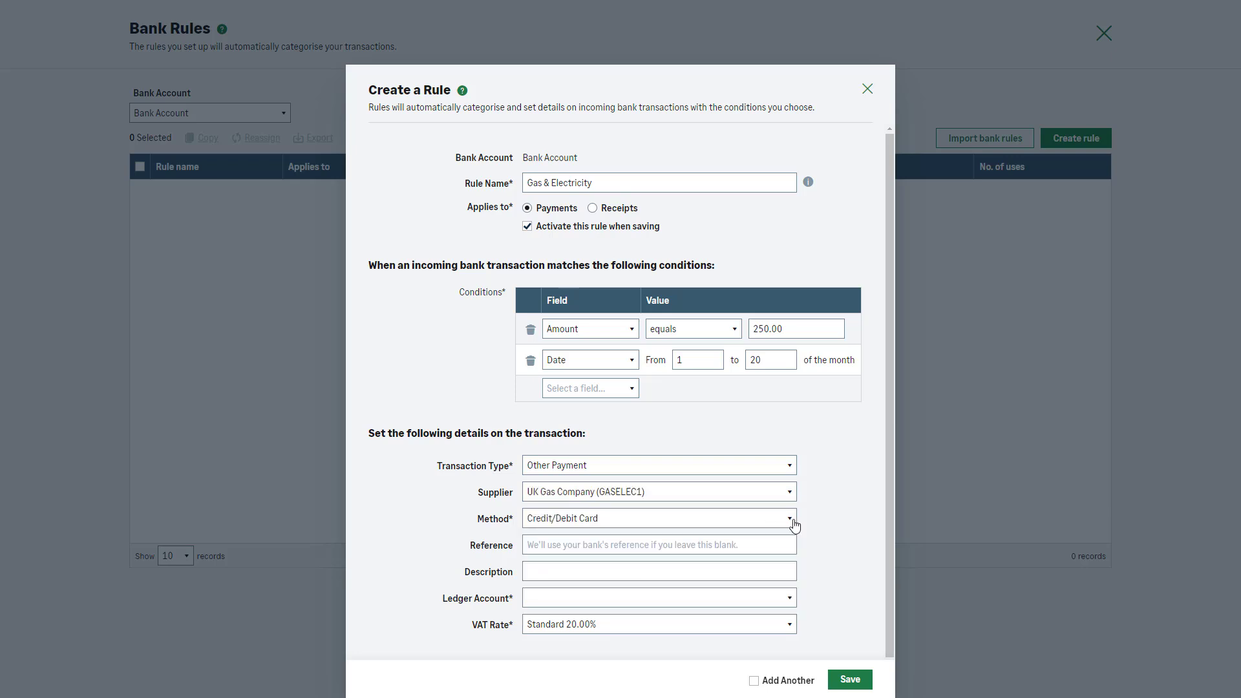
pyautogui.click(788, 519)
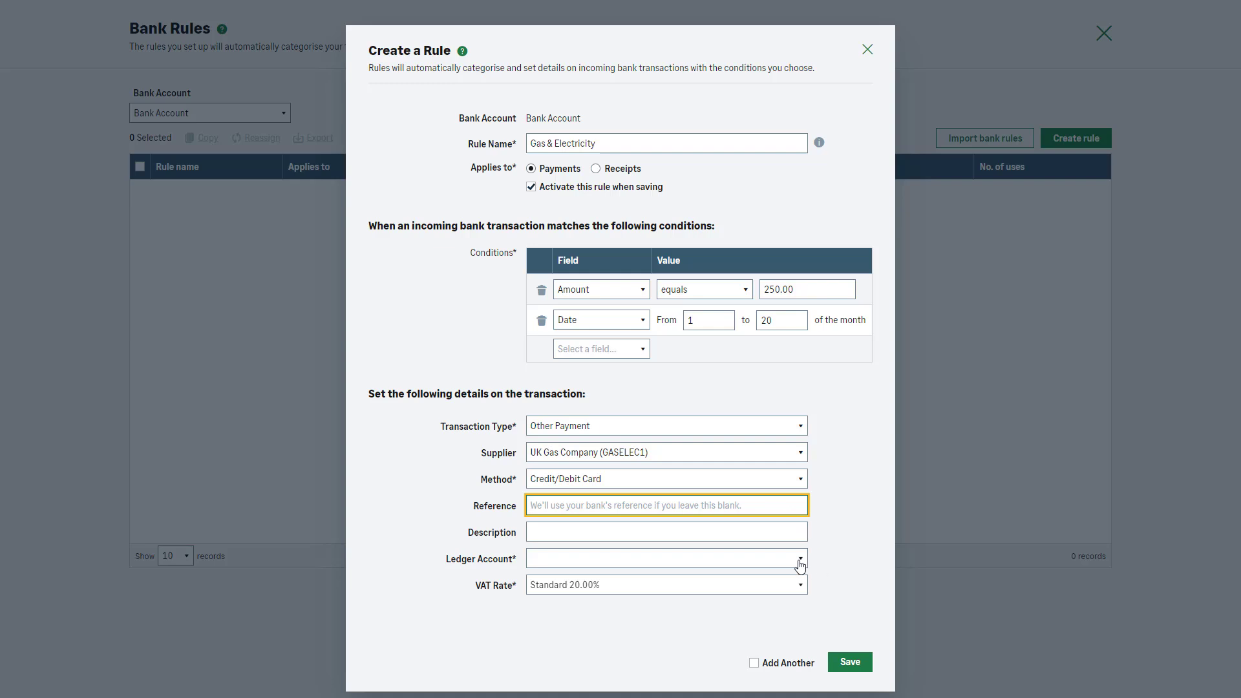
# - Code the rule to Property - Cost (0010) with Standard 20% VAT
pyautogui.click(666, 558)
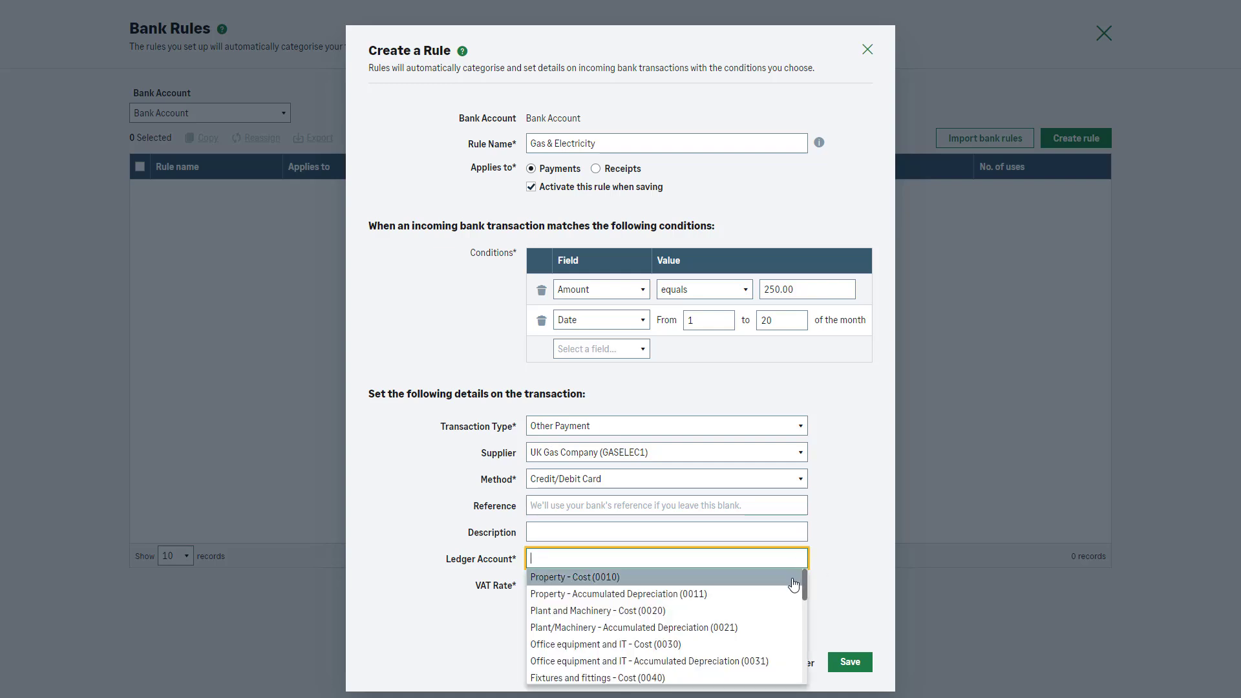
pyautogui.click(574, 576)
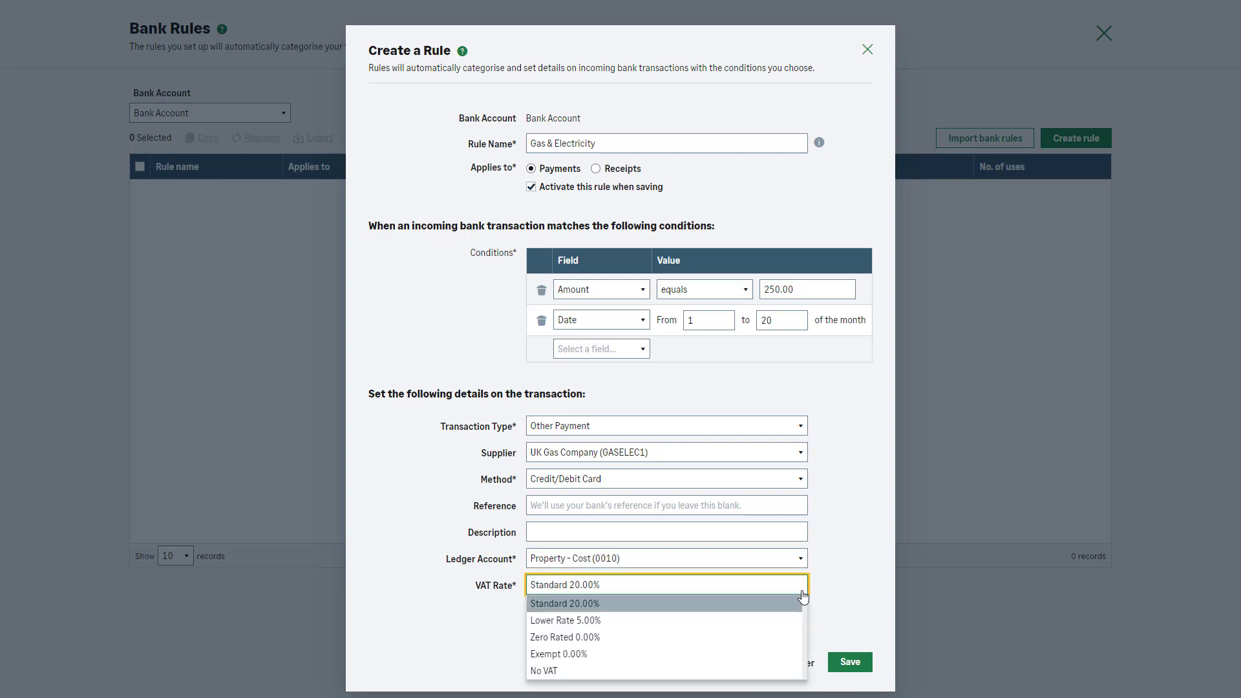
pyautogui.click(567, 603)
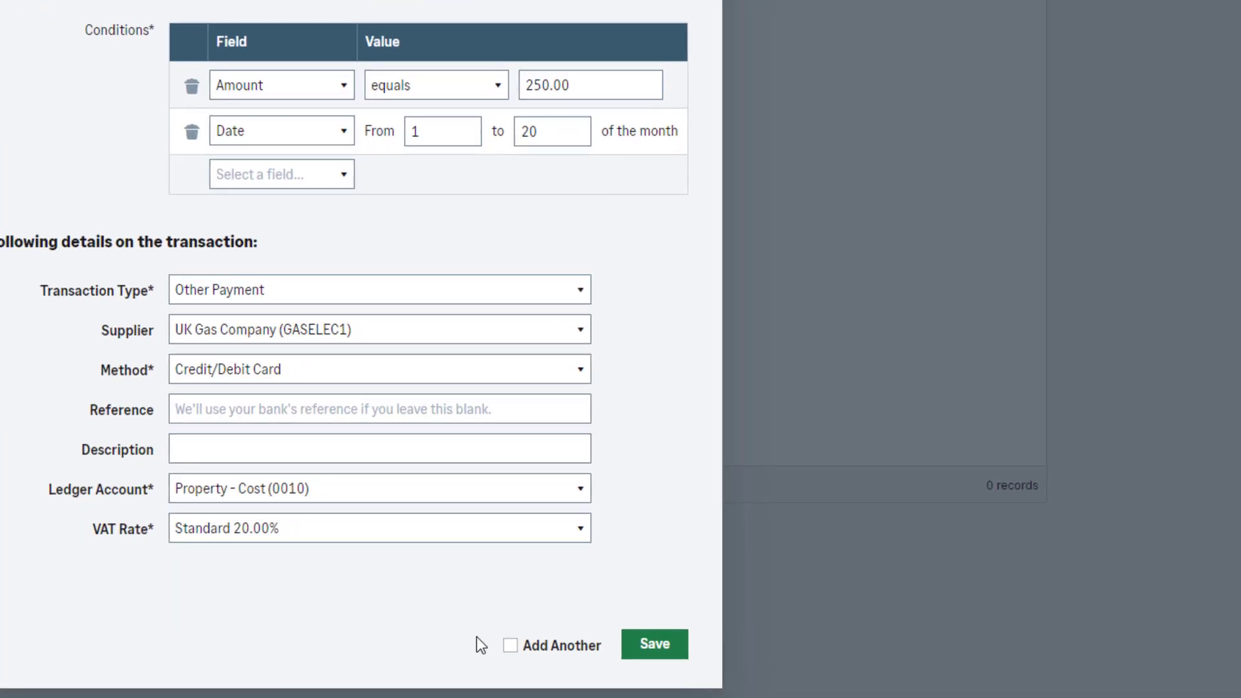
pyautogui.click(512, 644)
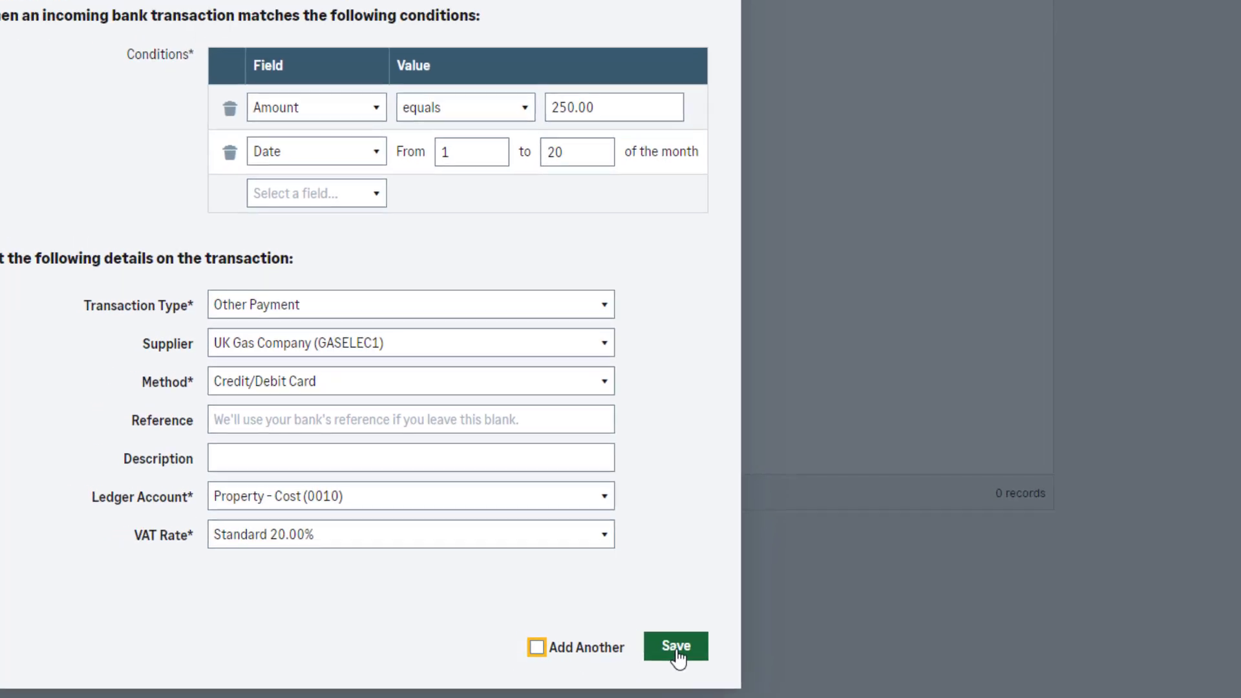
# - Save the Gas & Electricity rule so it appears as an active bank rule
pyautogui.click(677, 646)
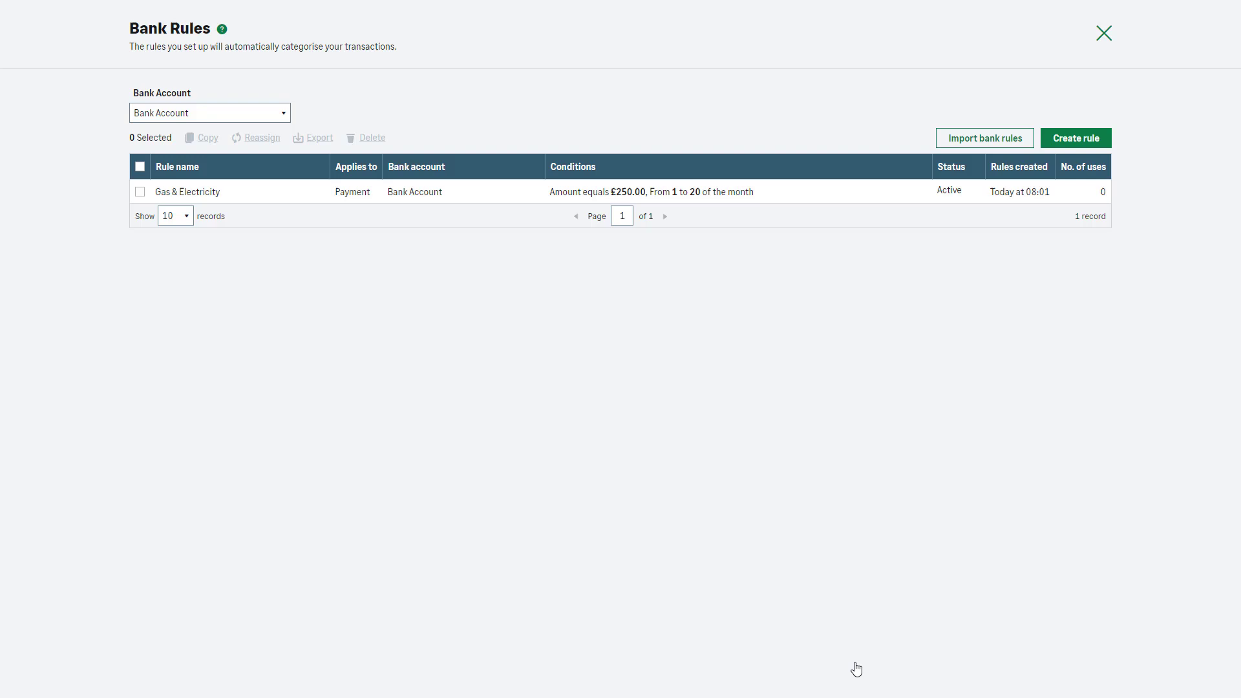
# - Filter to Lloyds Current Account, select all four rules and export them to a file
pyautogui.click(210, 113)
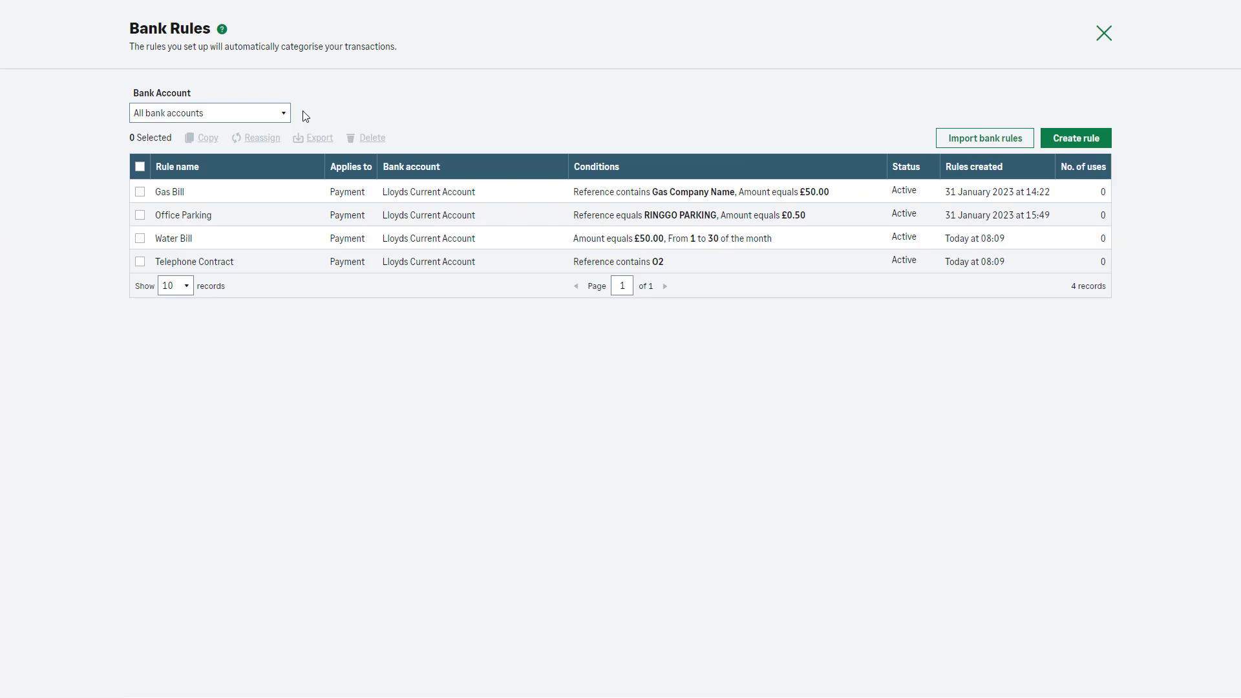
pyautogui.moveTo(296, 118)
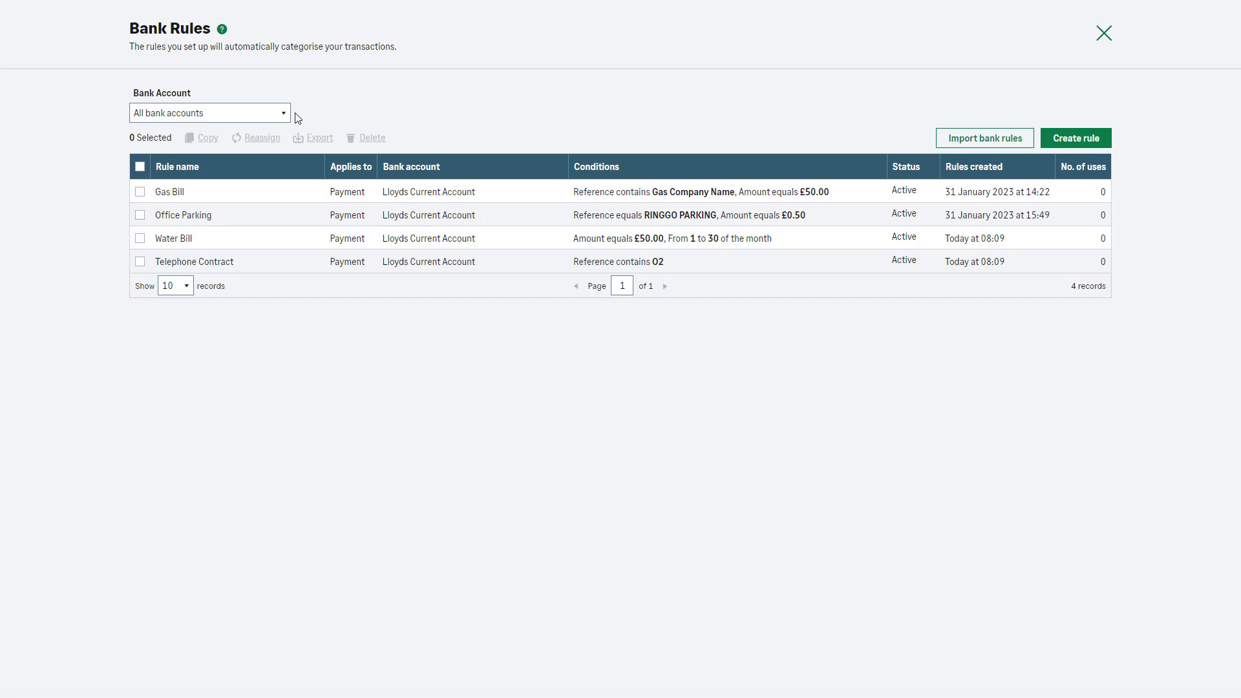
pyautogui.click(209, 112)
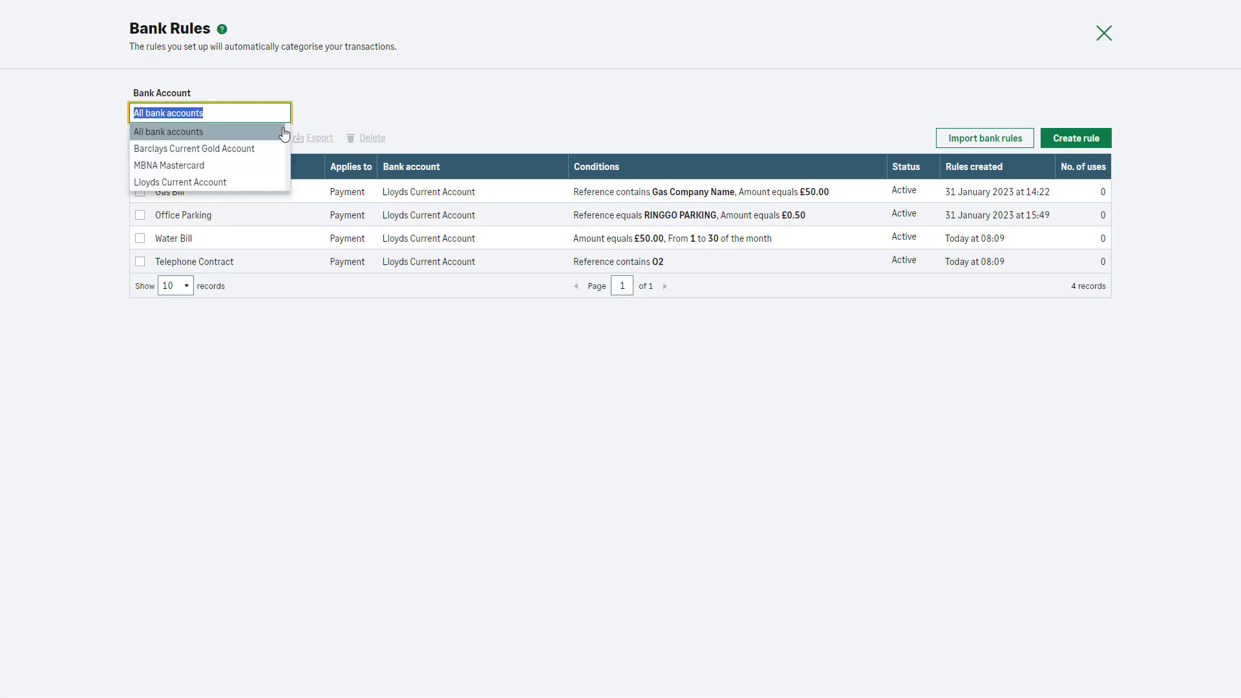
pyautogui.click(179, 181)
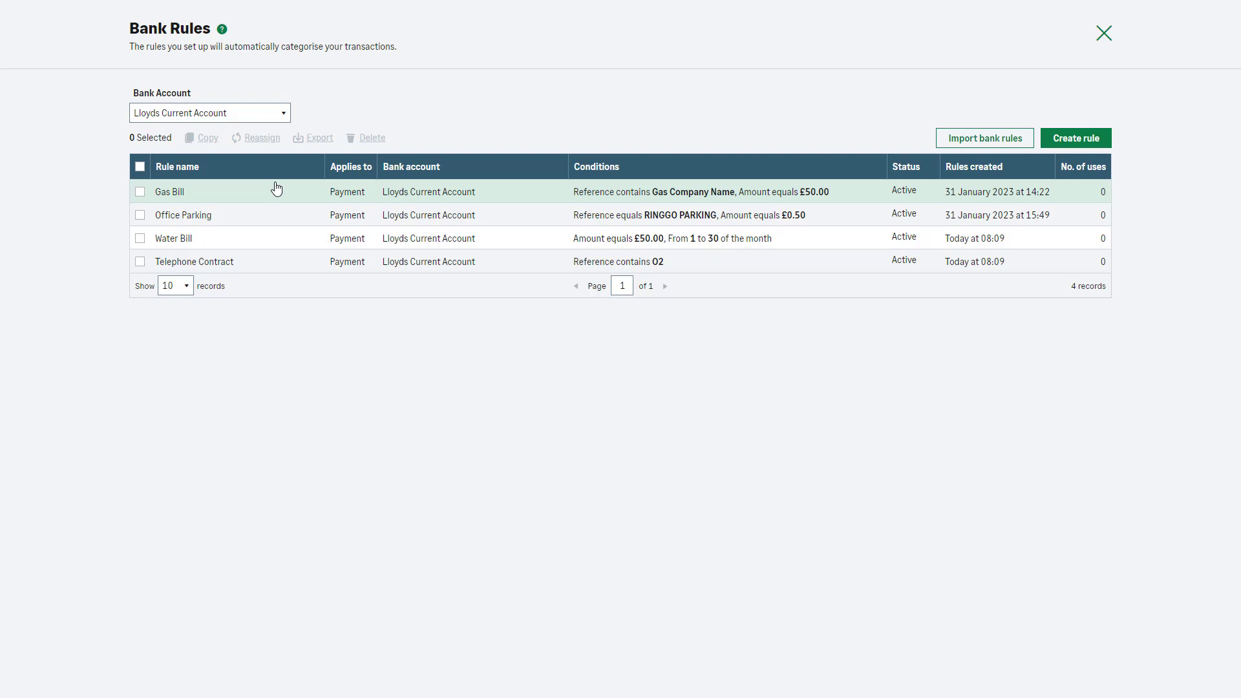
pyautogui.click(139, 167)
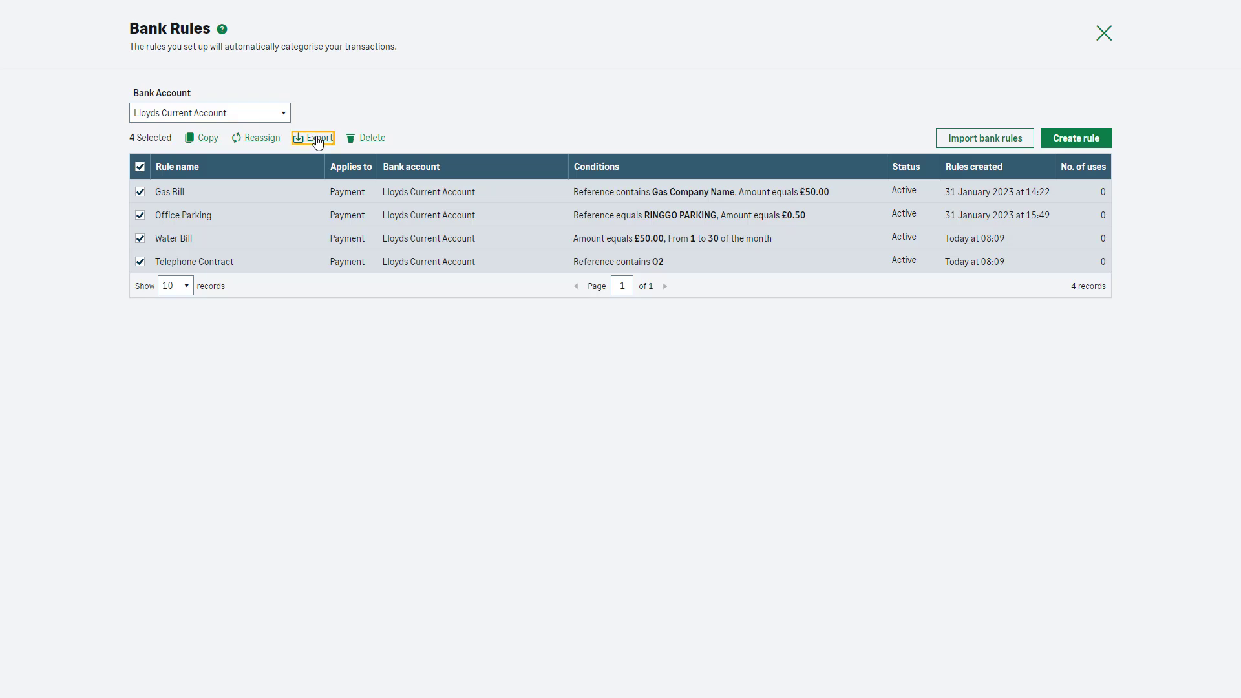
pyautogui.click(209, 112)
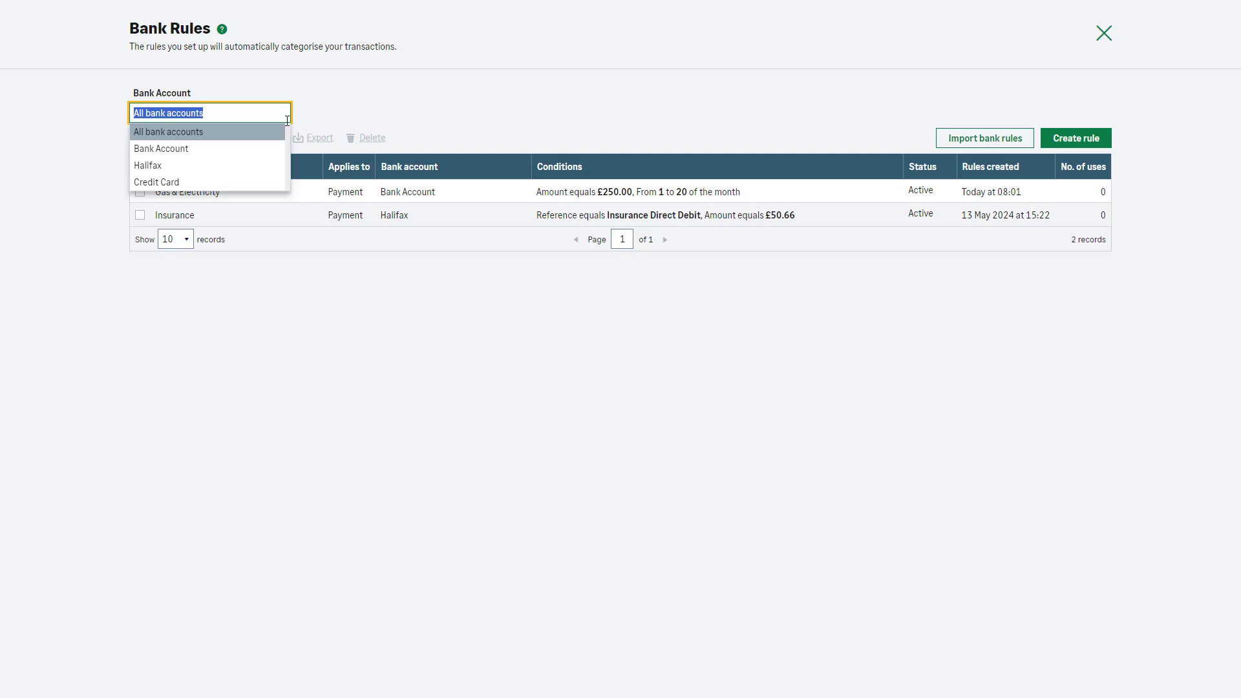
# - Filter the rules to Halifax and start importing bank rules into it
pyautogui.click(148, 166)
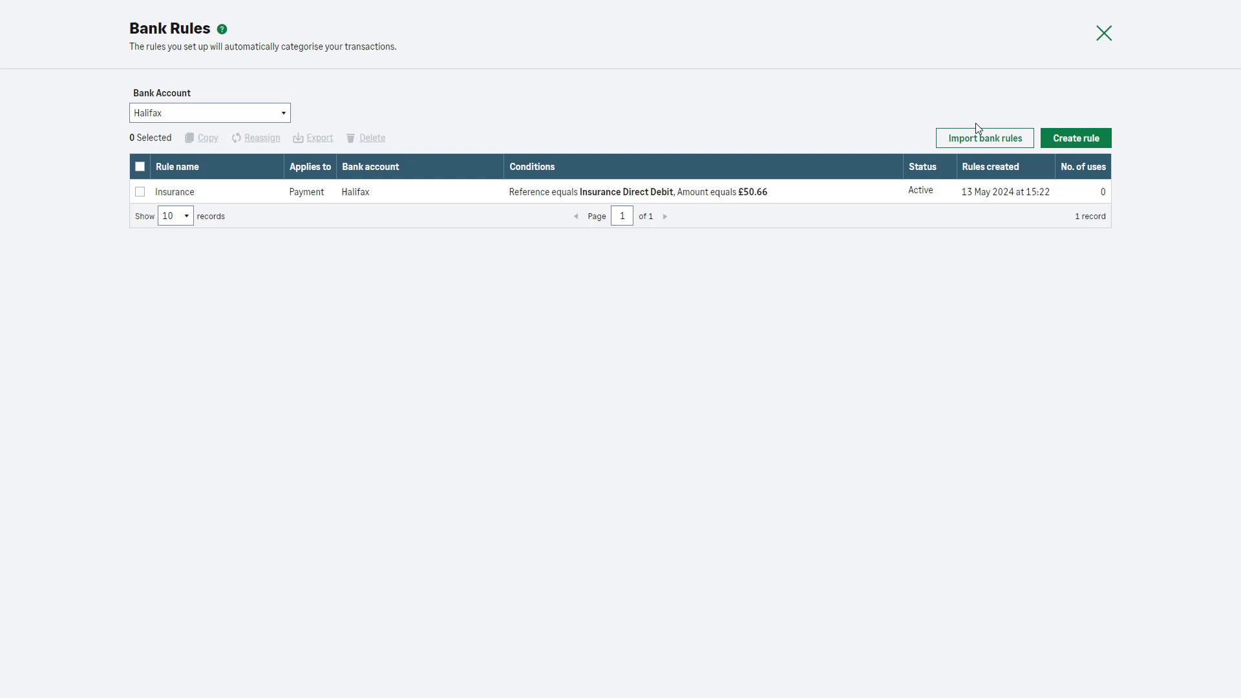
pyautogui.click(985, 137)
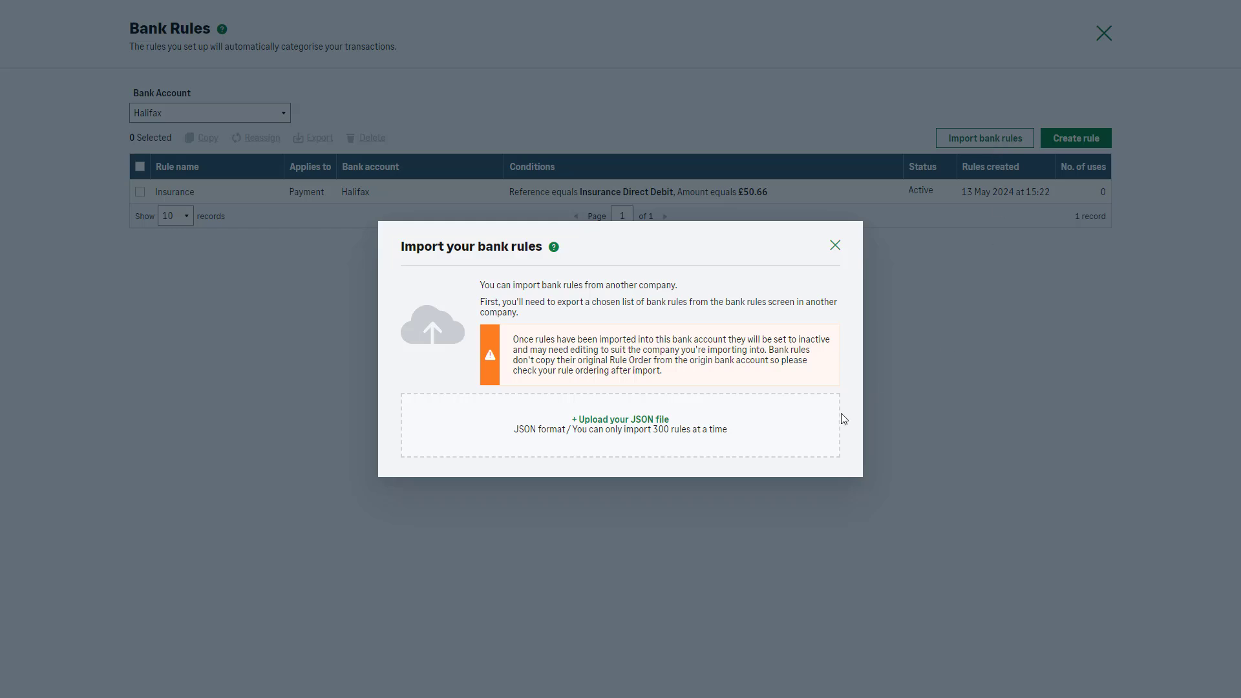
pyautogui.moveTo(650, 421)
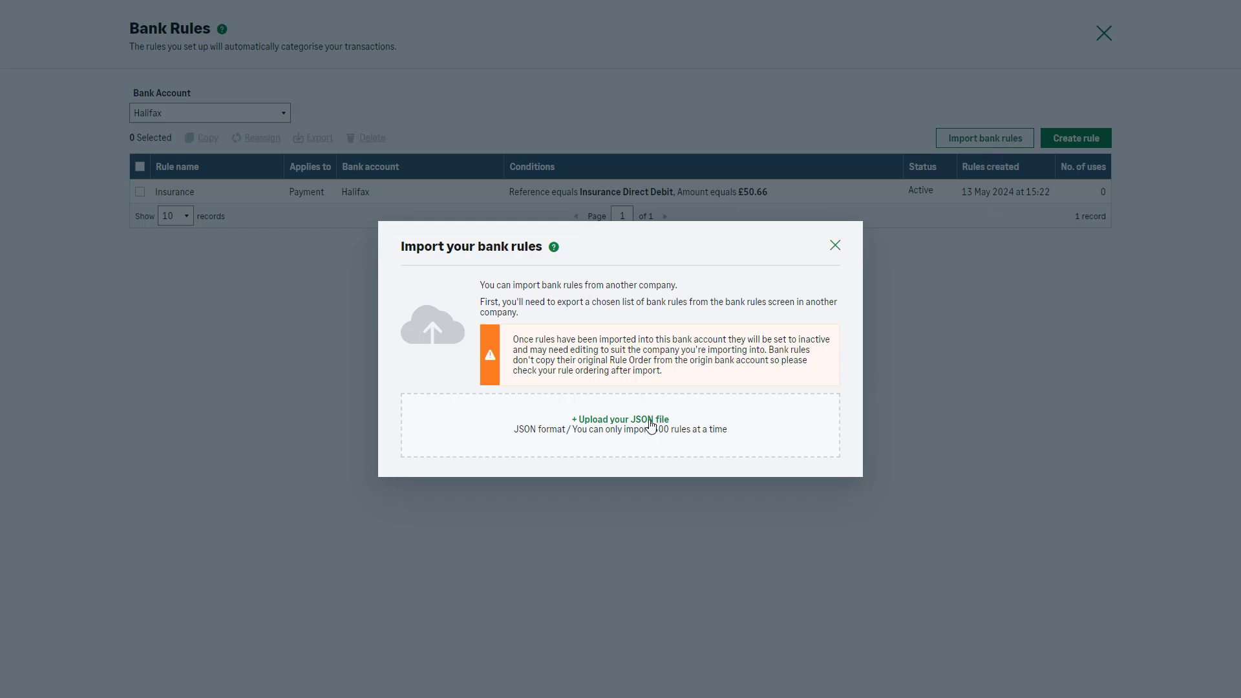
# - Upload exported_rules (1).json from Downloads, adding four rules to Halifax
pyautogui.click(620, 419)
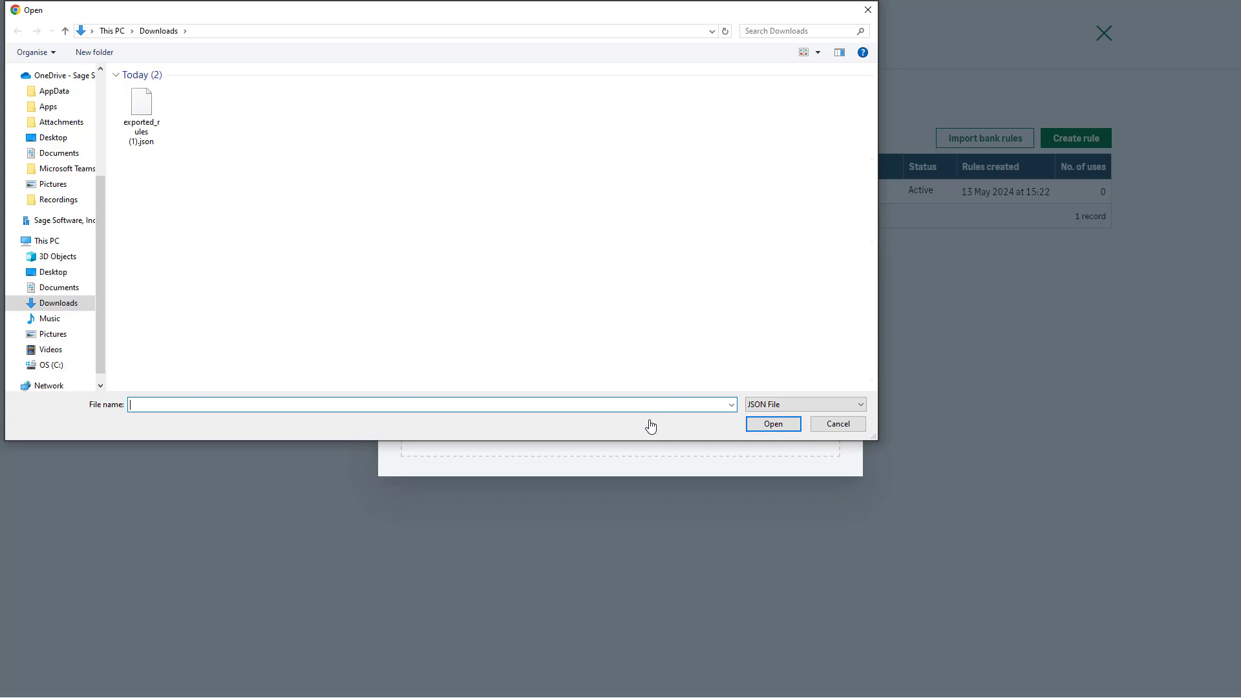
pyautogui.click(142, 107)
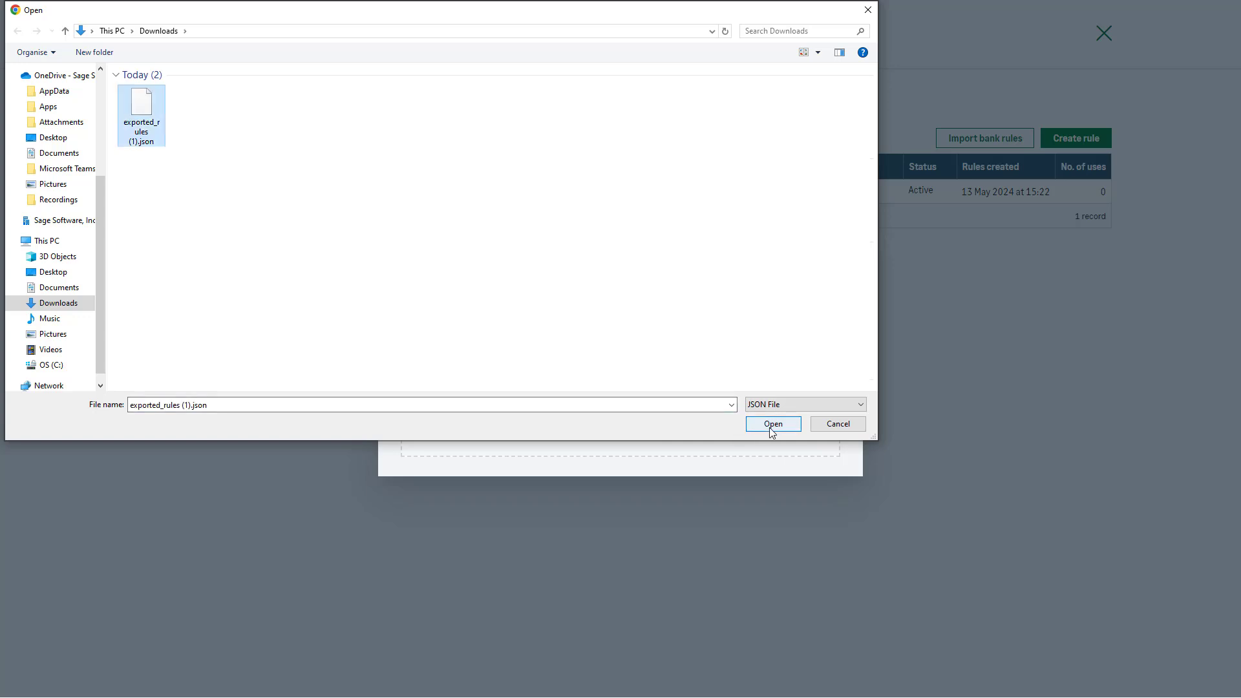
pyautogui.click(773, 423)
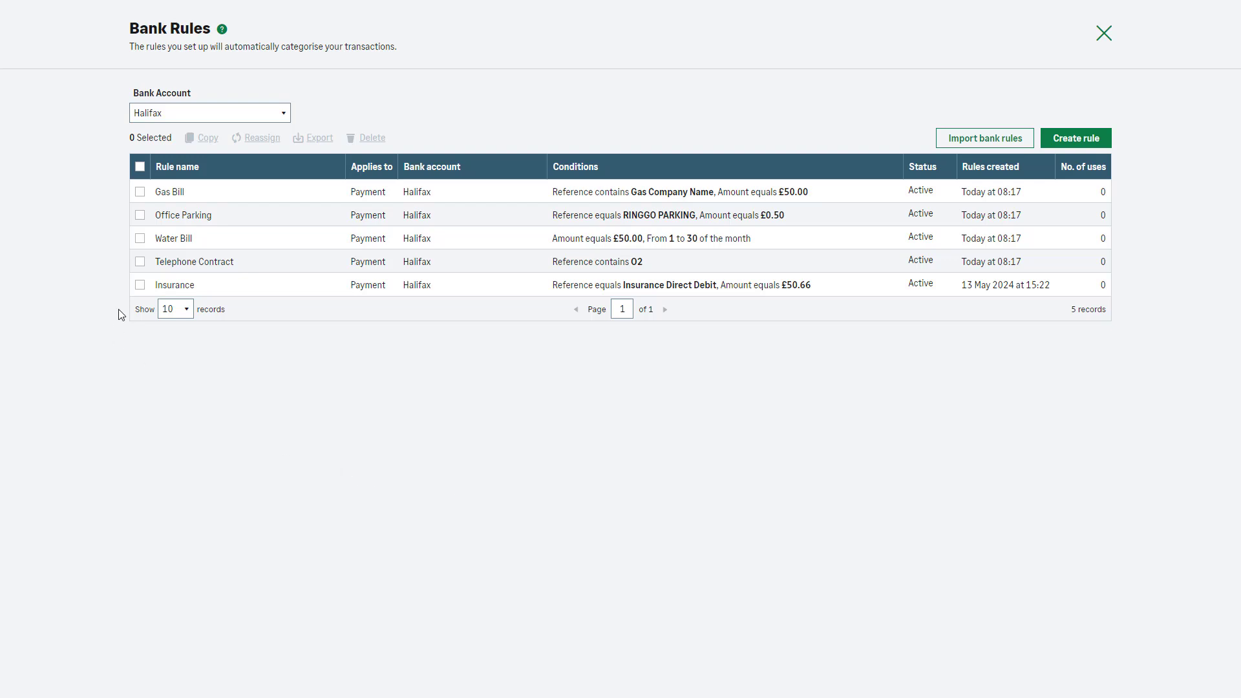
# - Copy the Insurance and Water Bill rules from Halifax to Bank Account
pyautogui.click(139, 284)
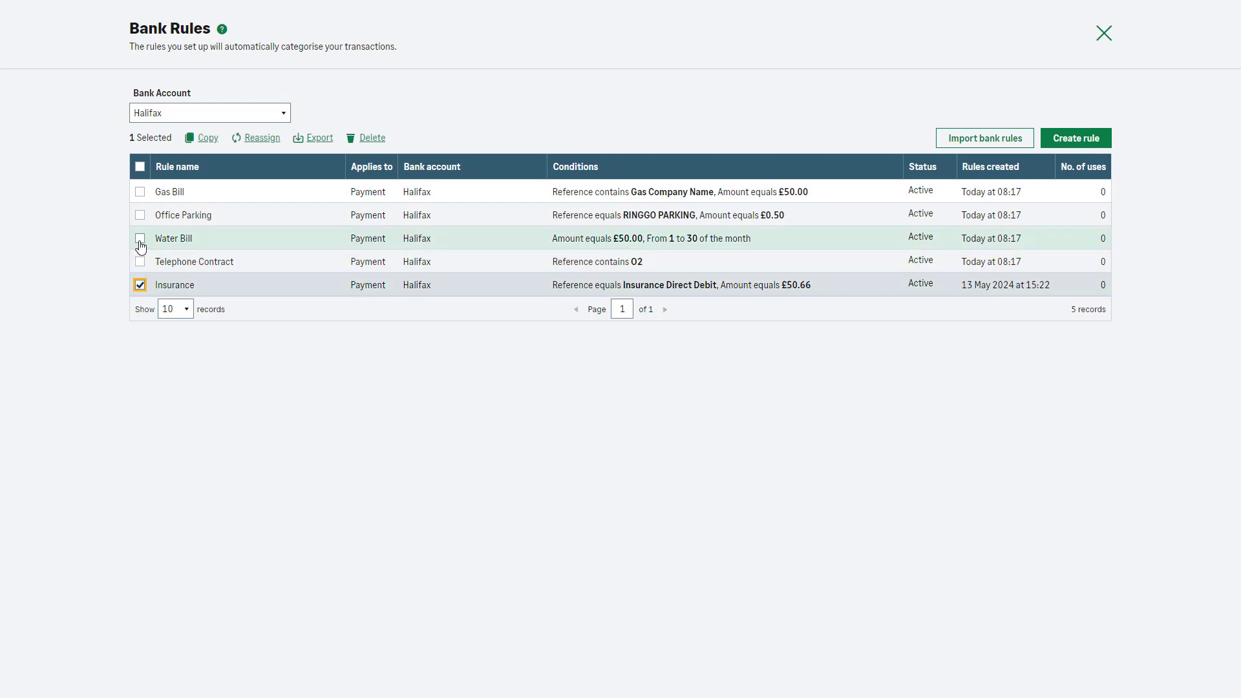
pyautogui.click(140, 238)
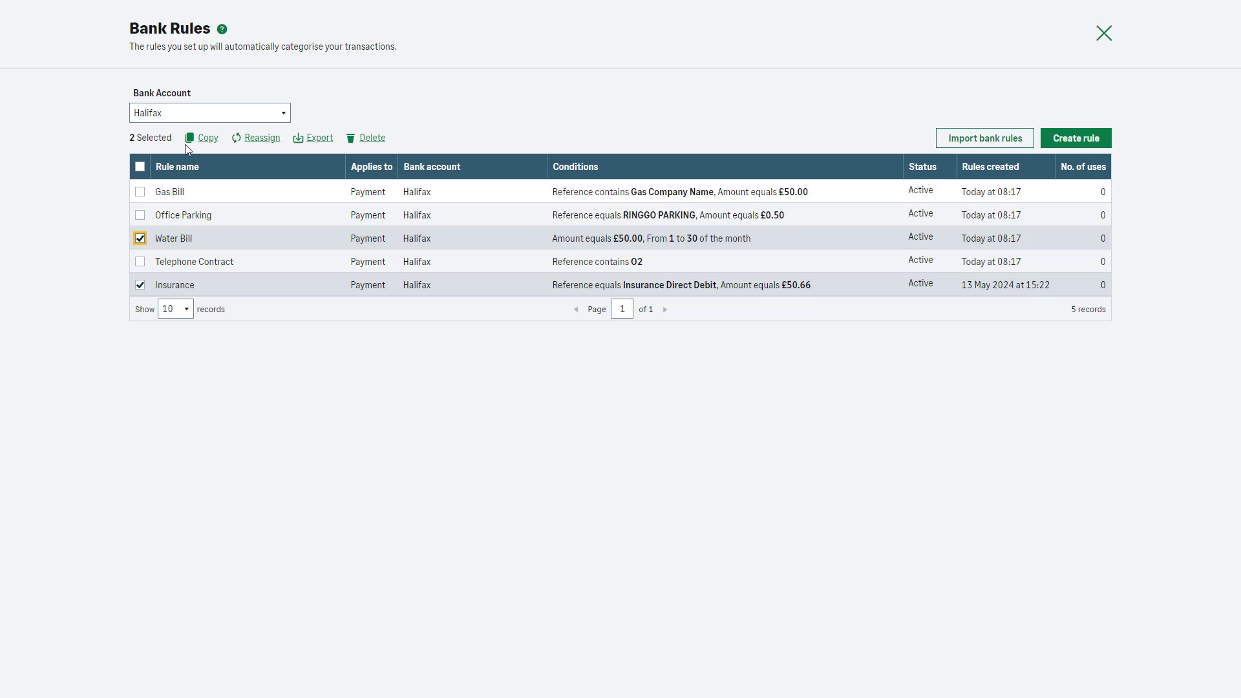
pyautogui.click(207, 137)
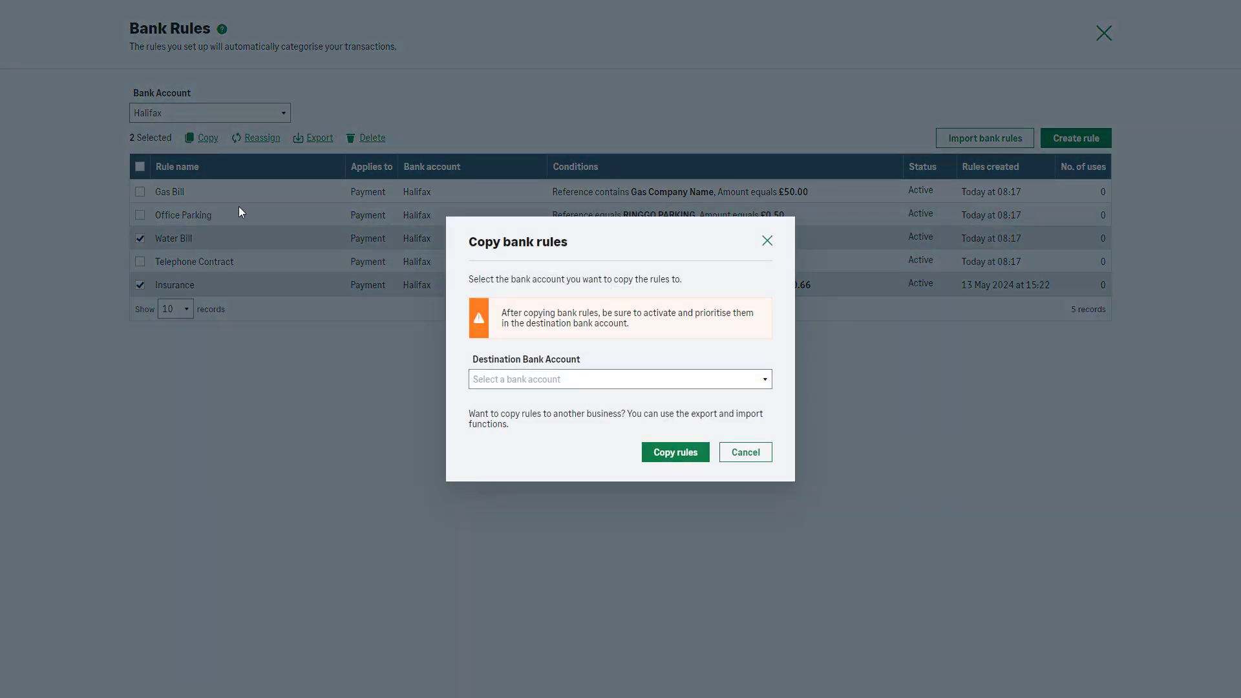
pyautogui.click(620, 379)
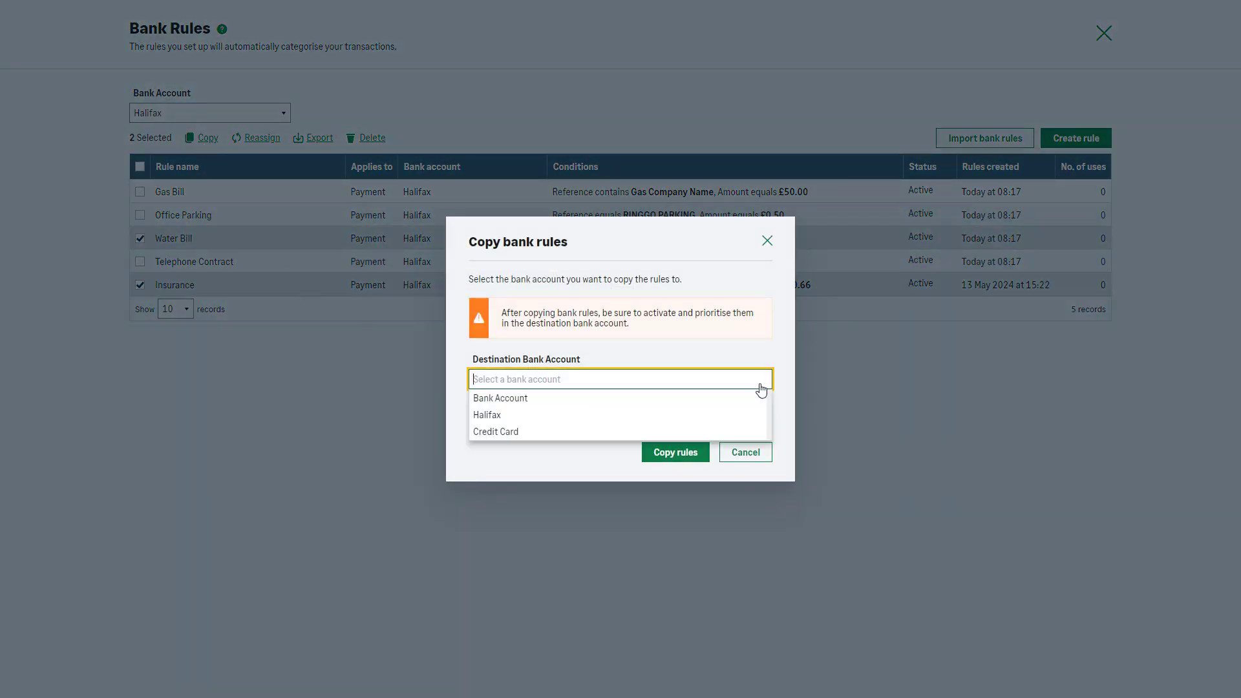
pyautogui.click(500, 399)
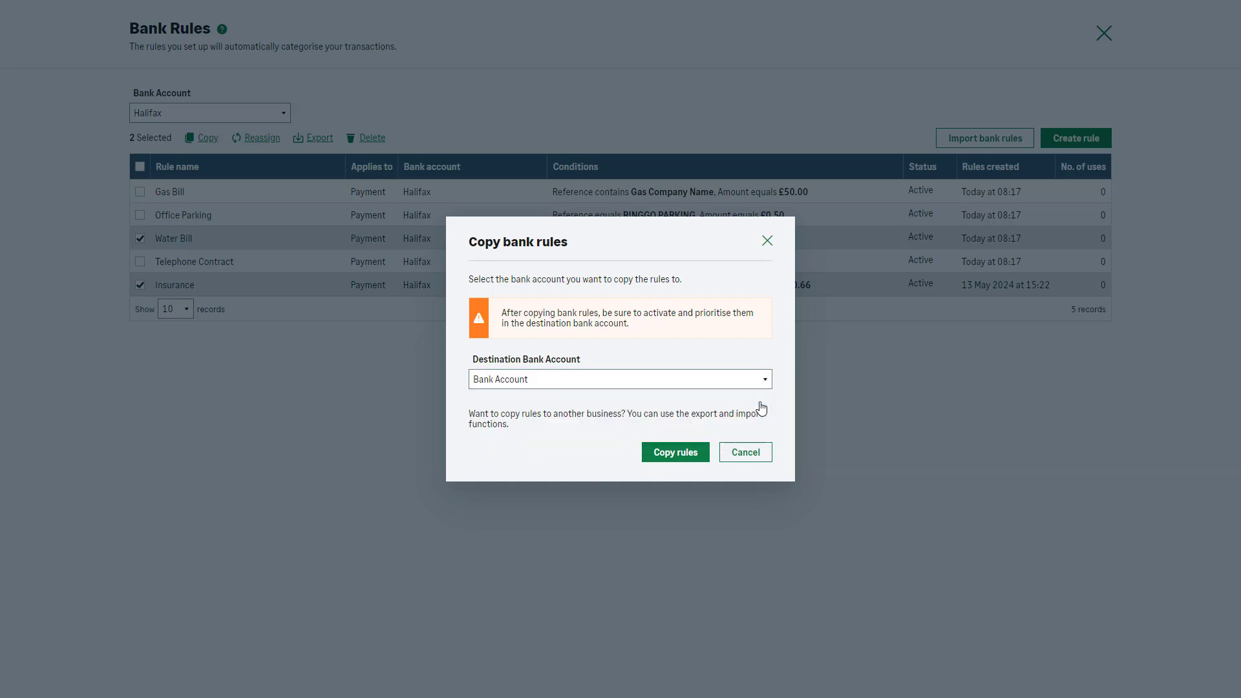
pyautogui.click(675, 452)
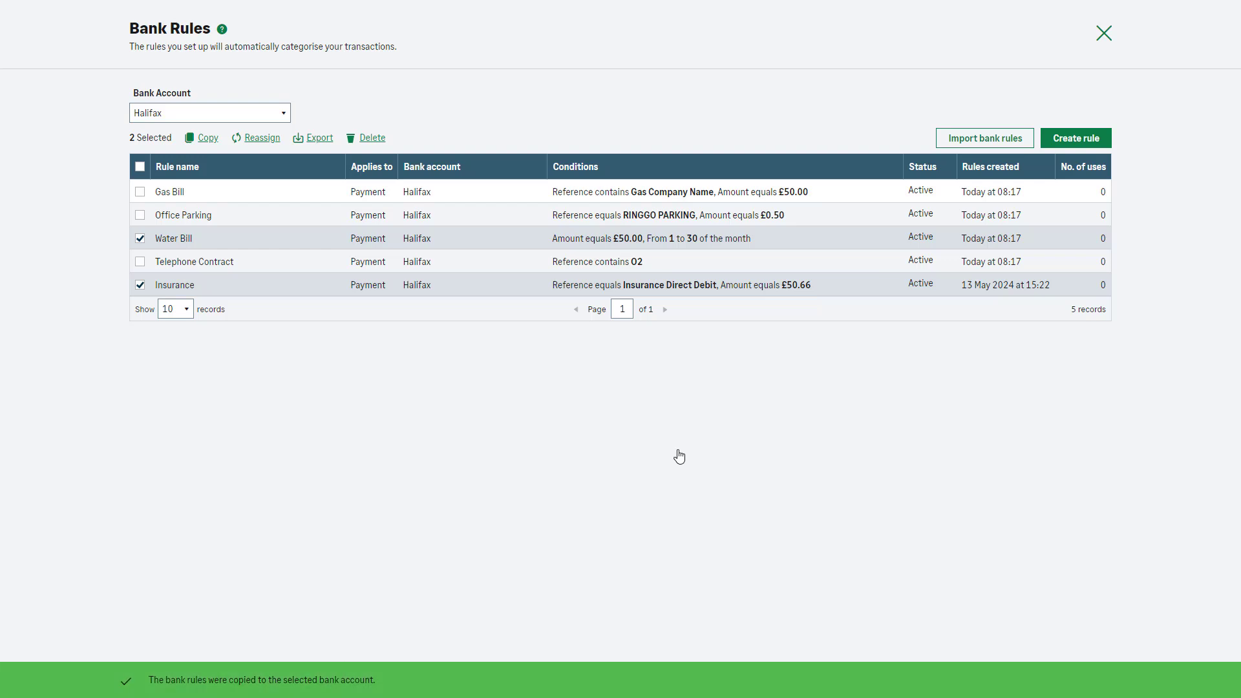
pyautogui.moveTo(353, 253)
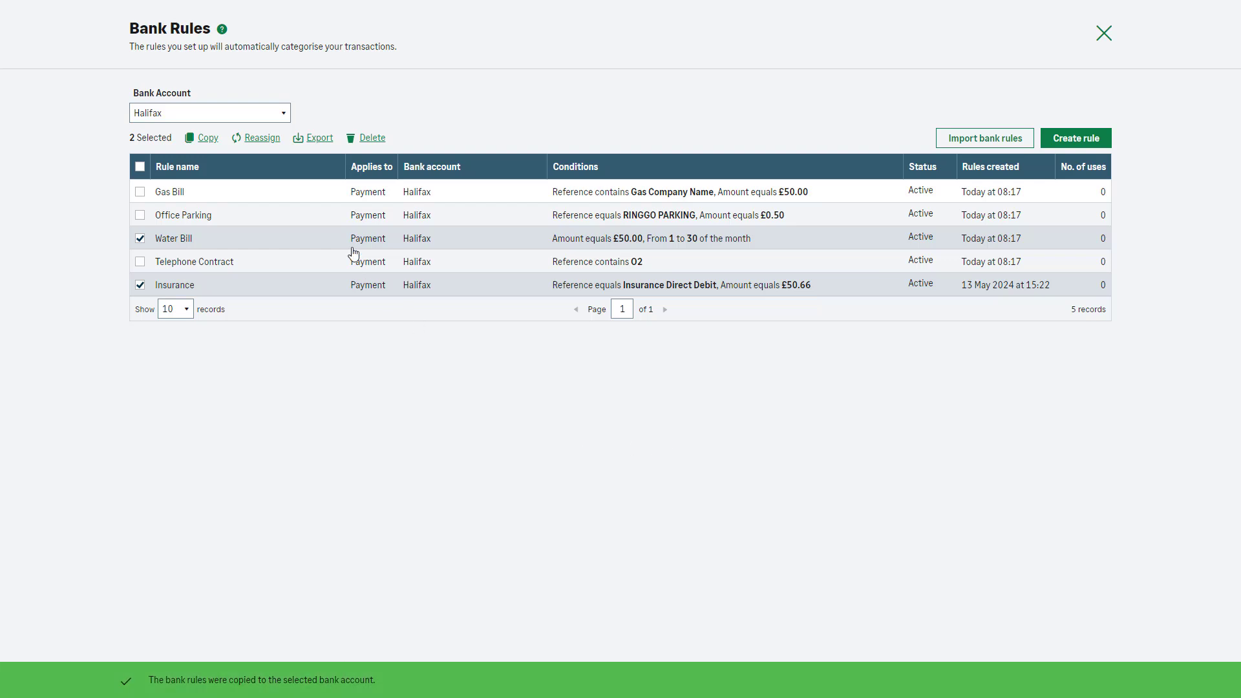
# - Reassign the ticked Water Bill and Insurance rules from Halifax to the Credit Card account
pyautogui.click(262, 137)
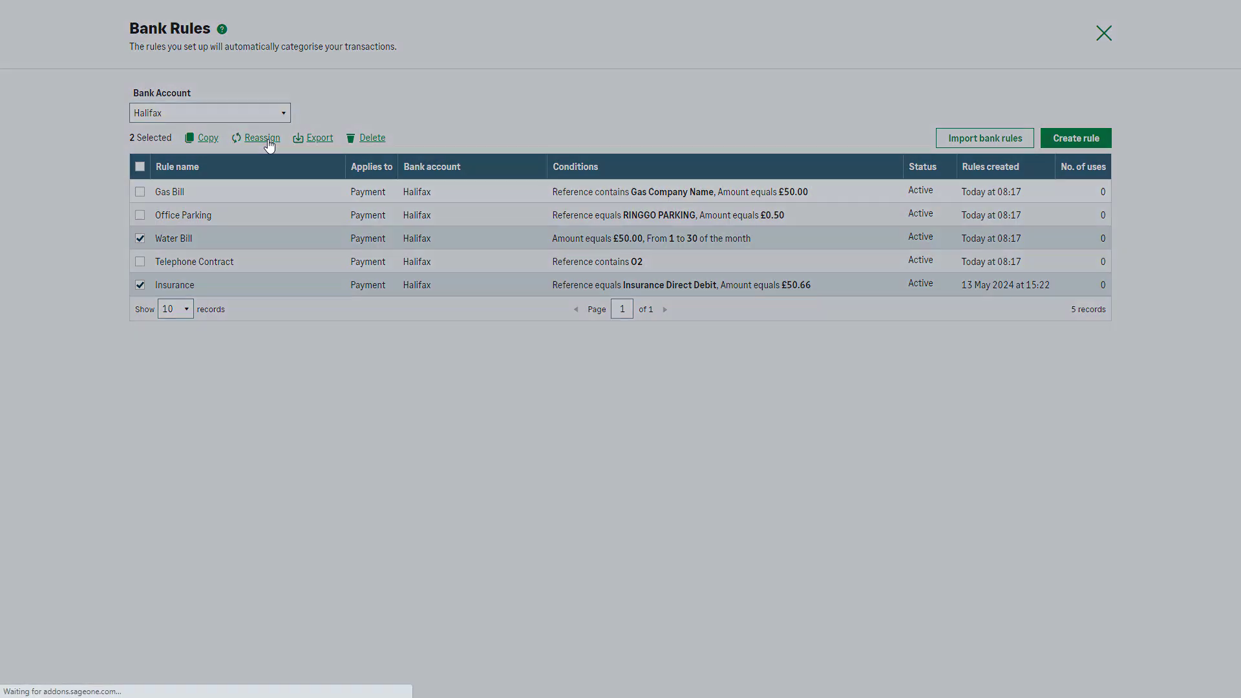
pyautogui.click(261, 137)
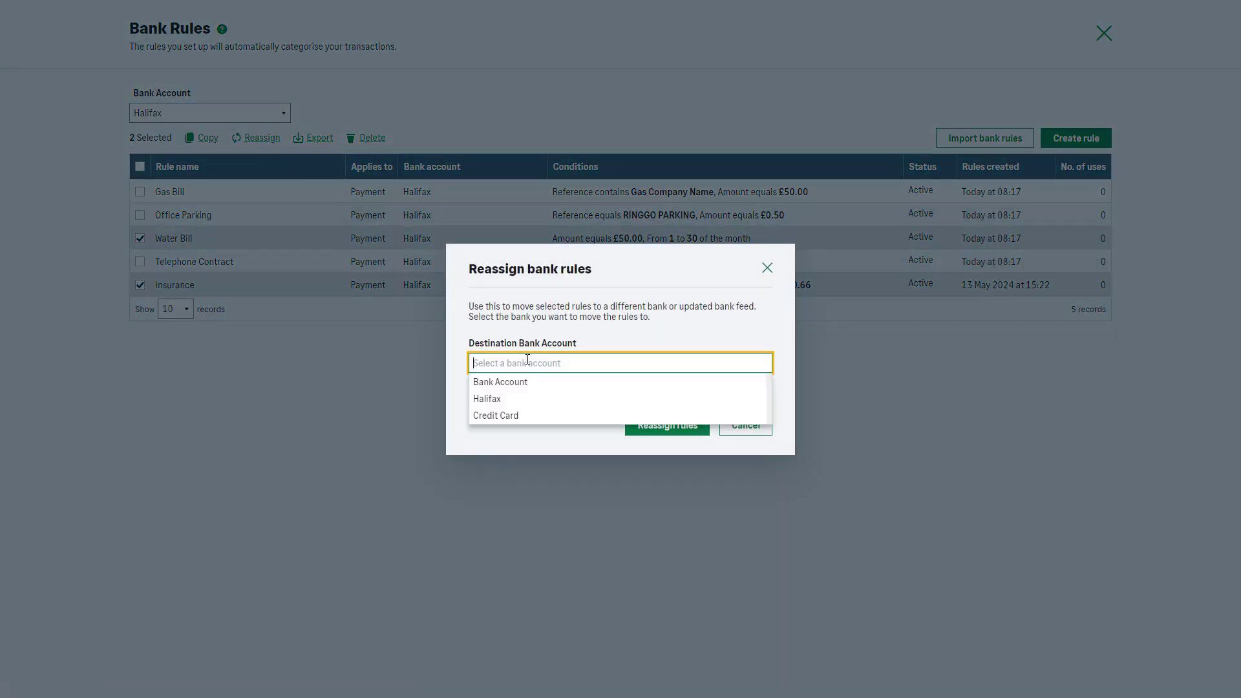
pyautogui.click(495, 415)
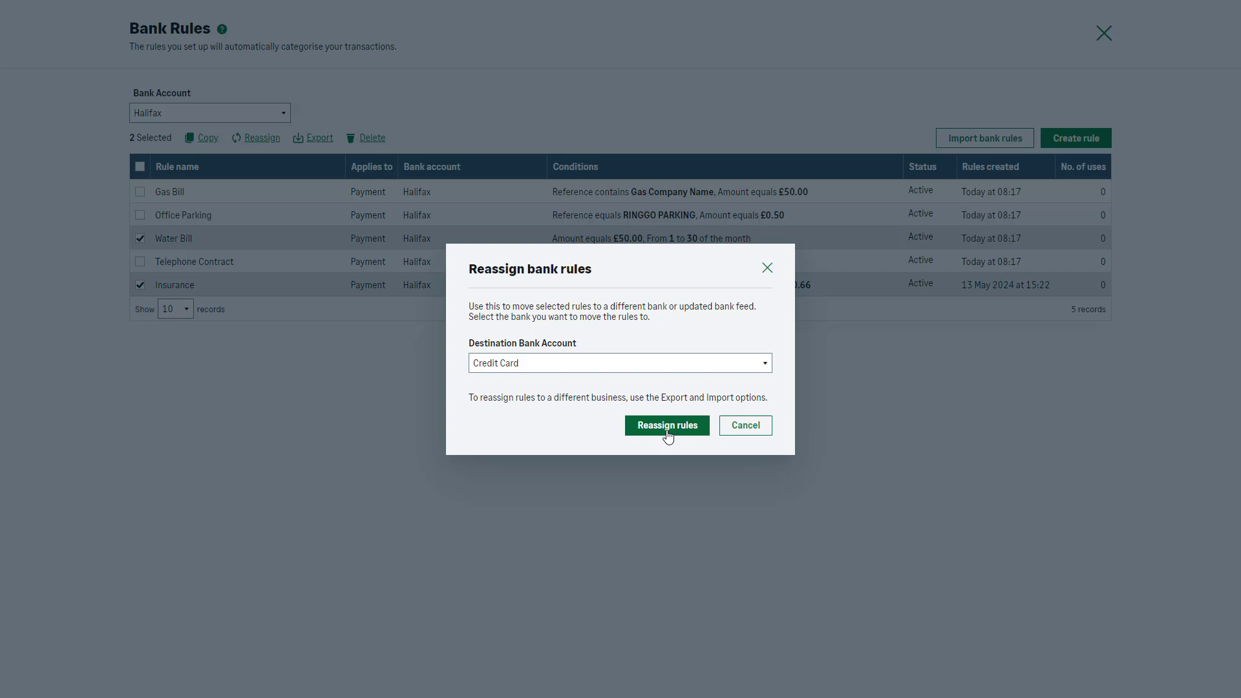
pyautogui.click(667, 425)
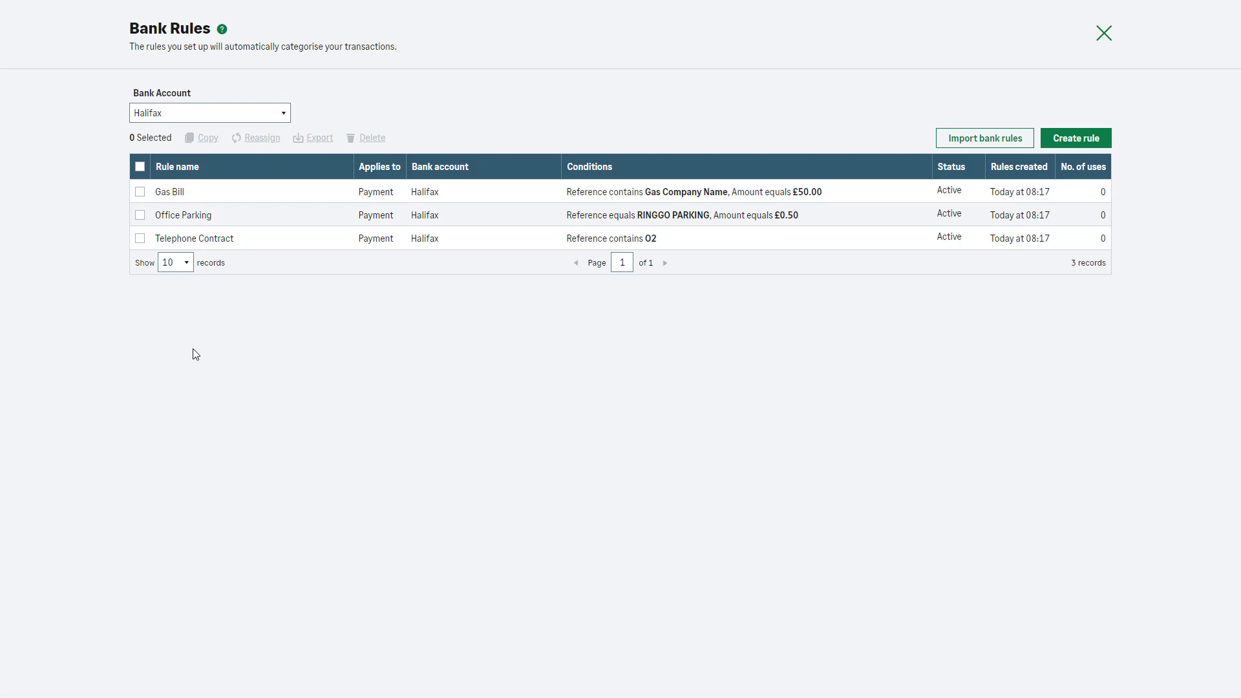
# - Delete the ticked Gas Bill and Telephone Contract rules, then filter the list to All bank accounts
pyautogui.click(140, 238)
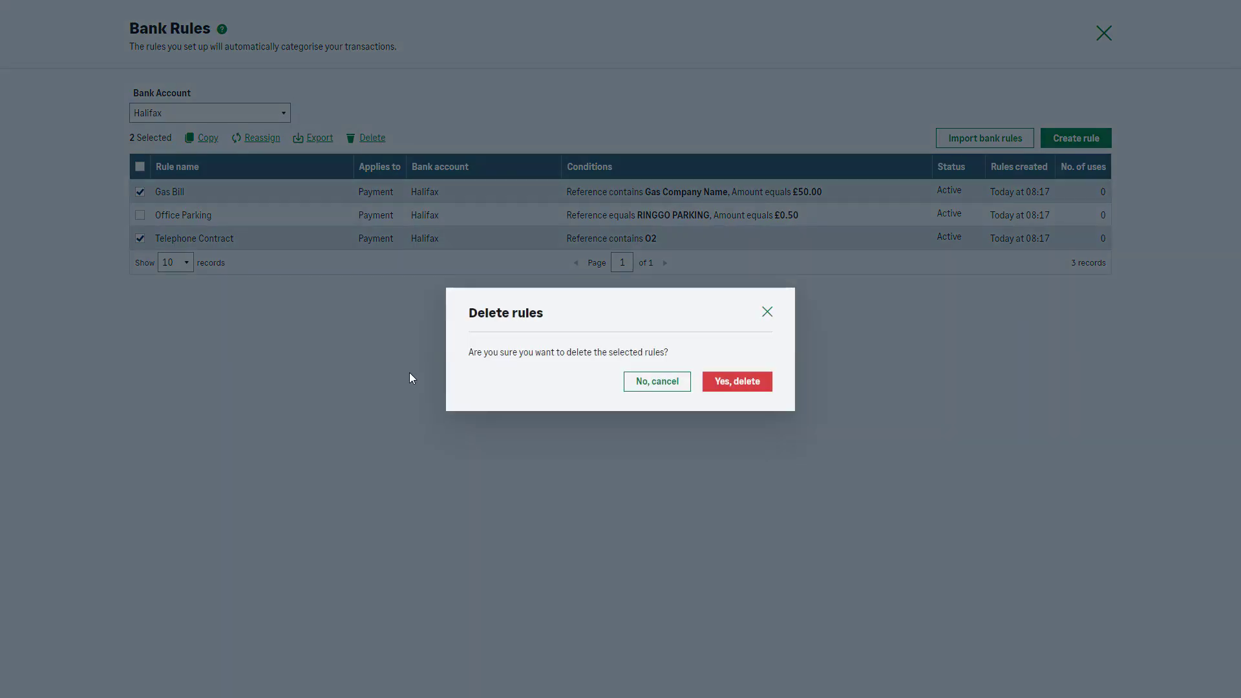
pyautogui.click(736, 382)
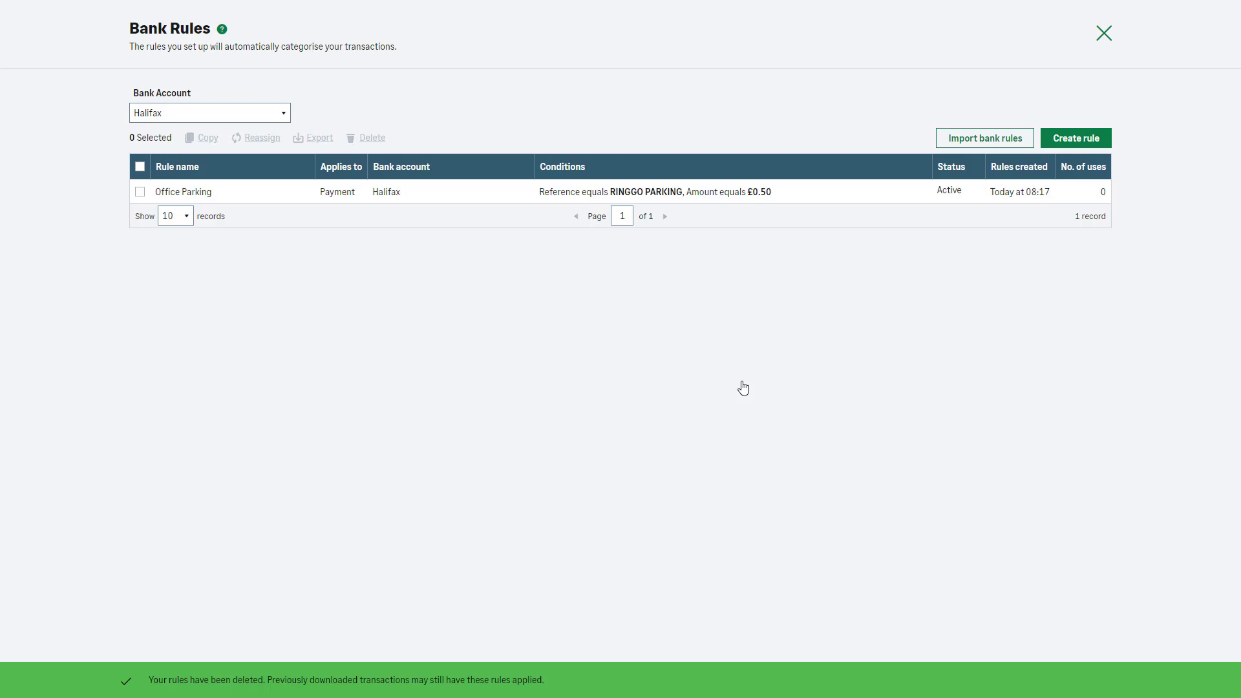
pyautogui.click(210, 112)
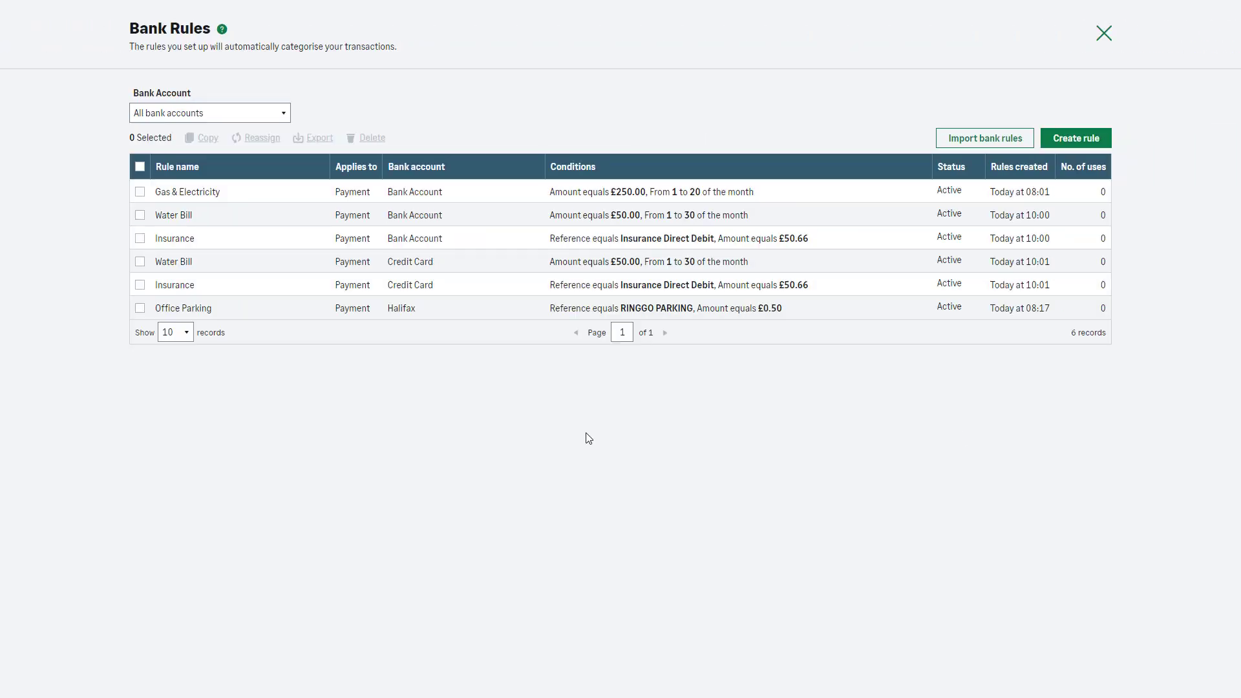
pyautogui.moveTo(431, 290)
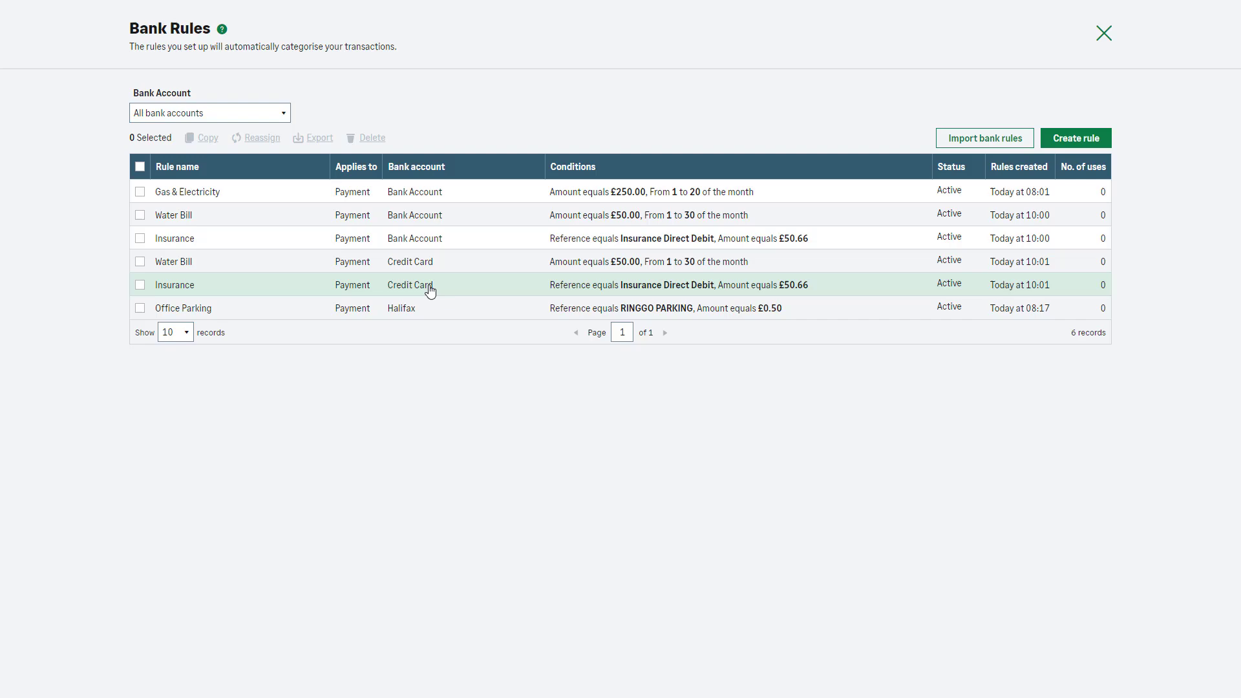
pyautogui.moveTo(427, 287)
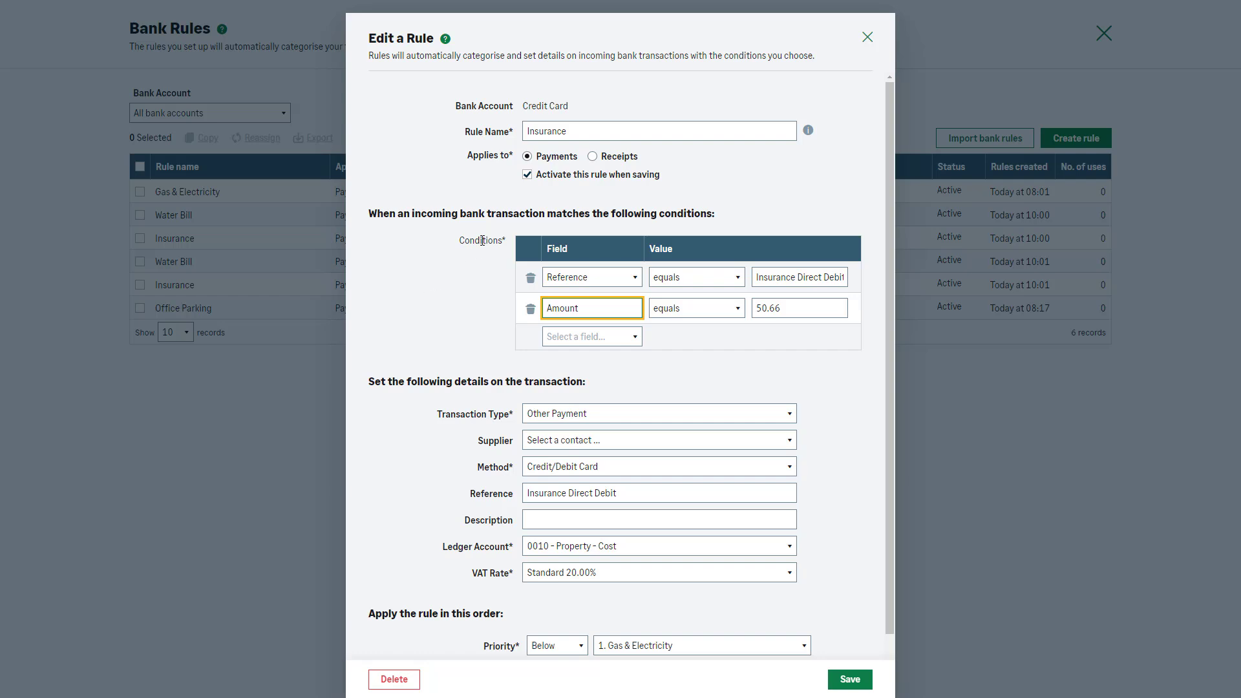
# - Toggle 'Activate this rule when saving' on the Credit Card Insurance rule, leaving it active
pyautogui.click(528, 175)
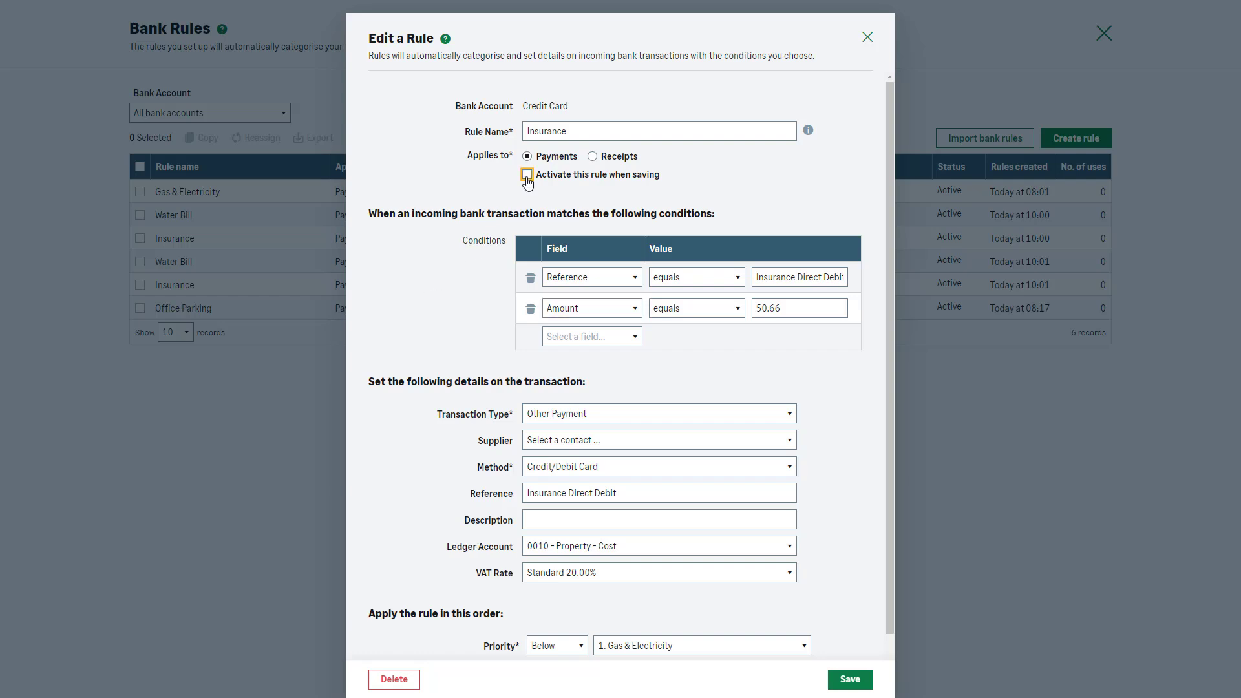
pyautogui.click(527, 175)
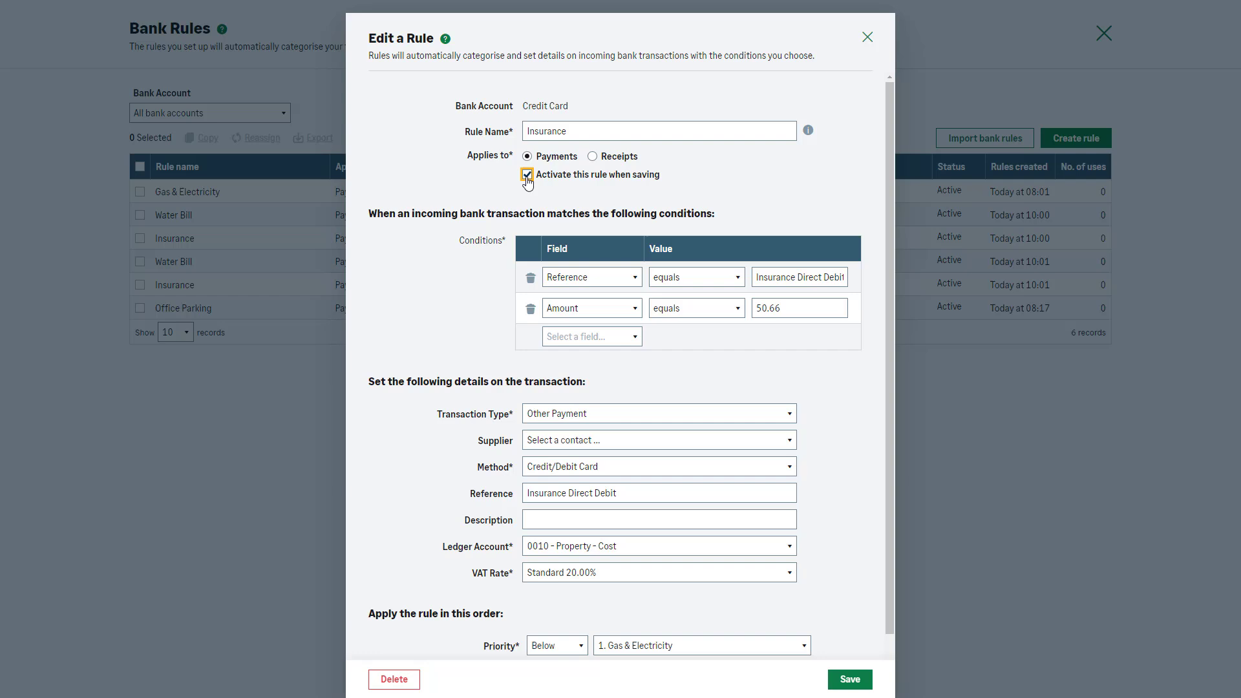
pyautogui.click(528, 175)
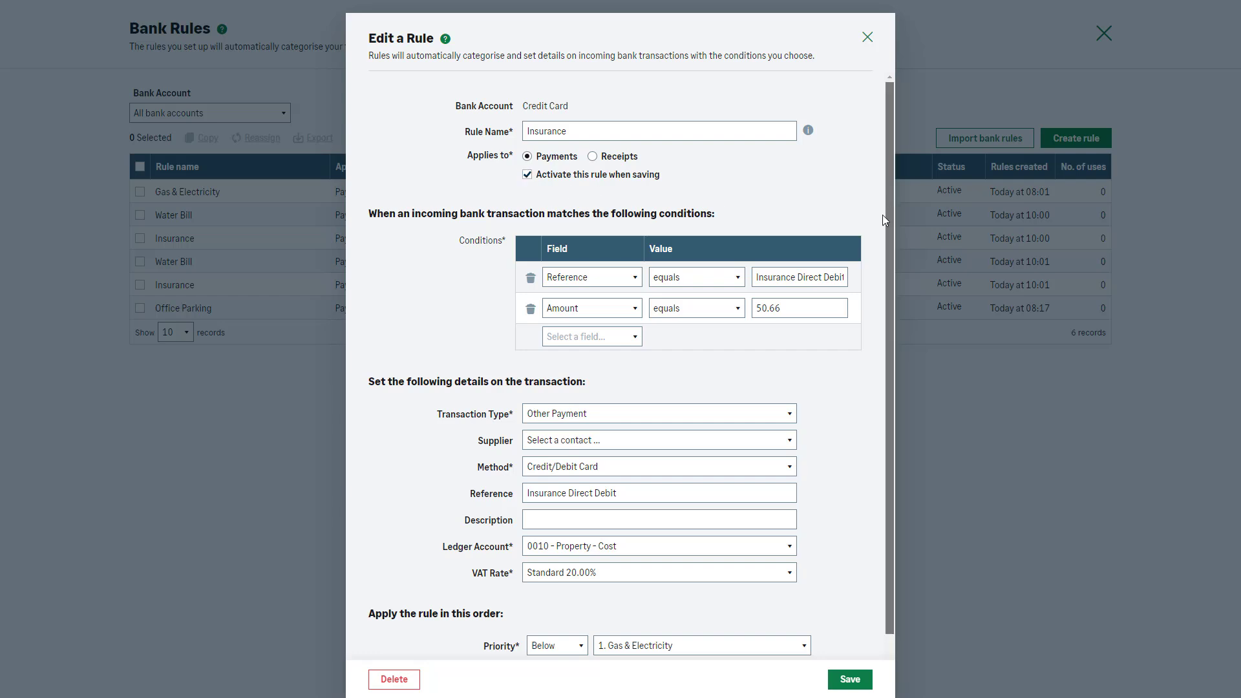
pyautogui.scroll(-3)
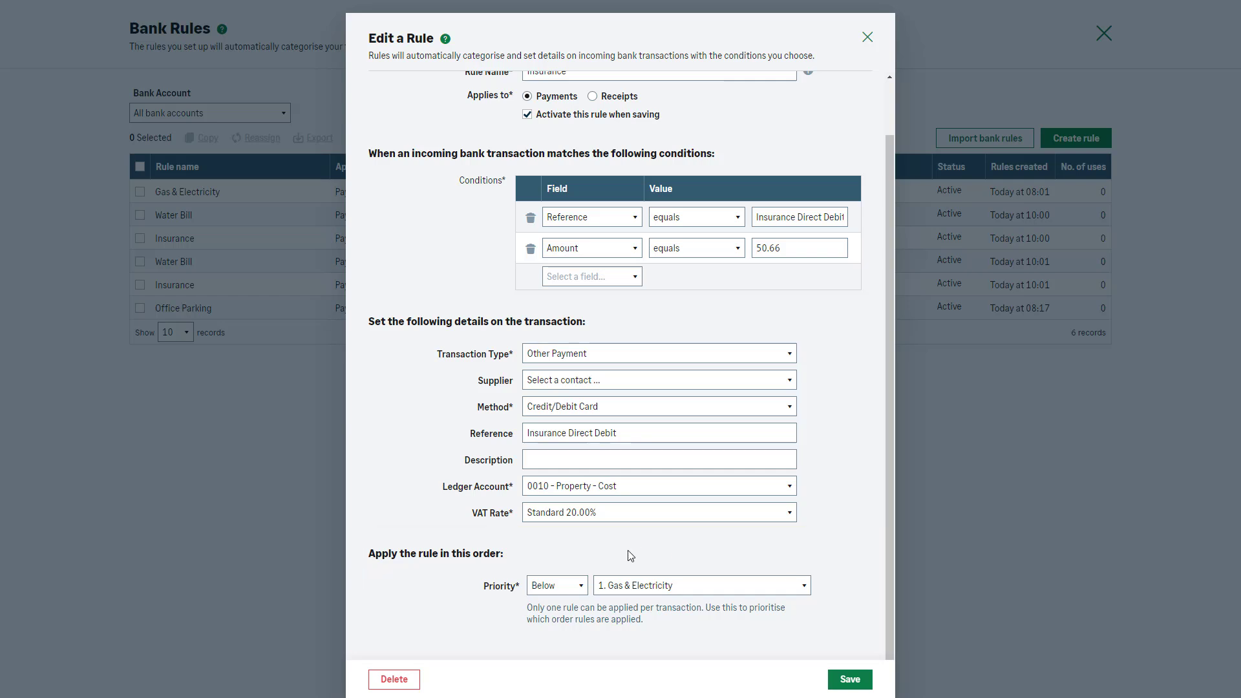
# - Set the Insurance rule's priority to Last and save it
pyautogui.click(556, 585)
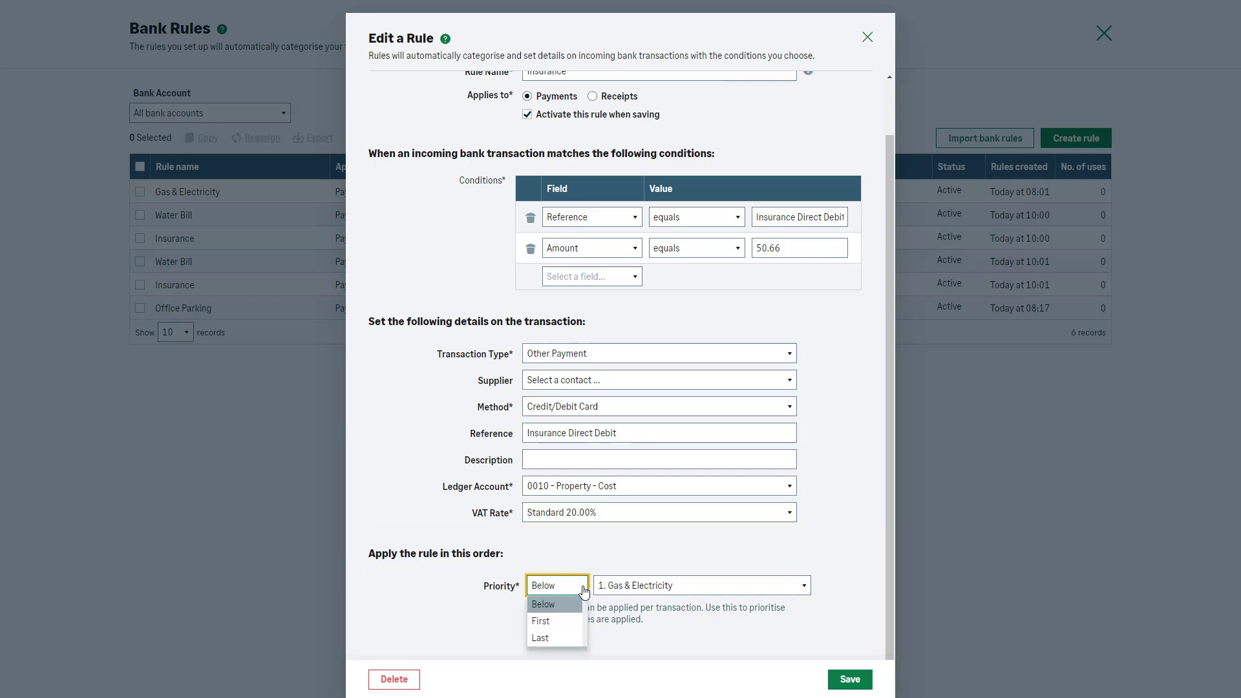
pyautogui.moveTo(567, 620)
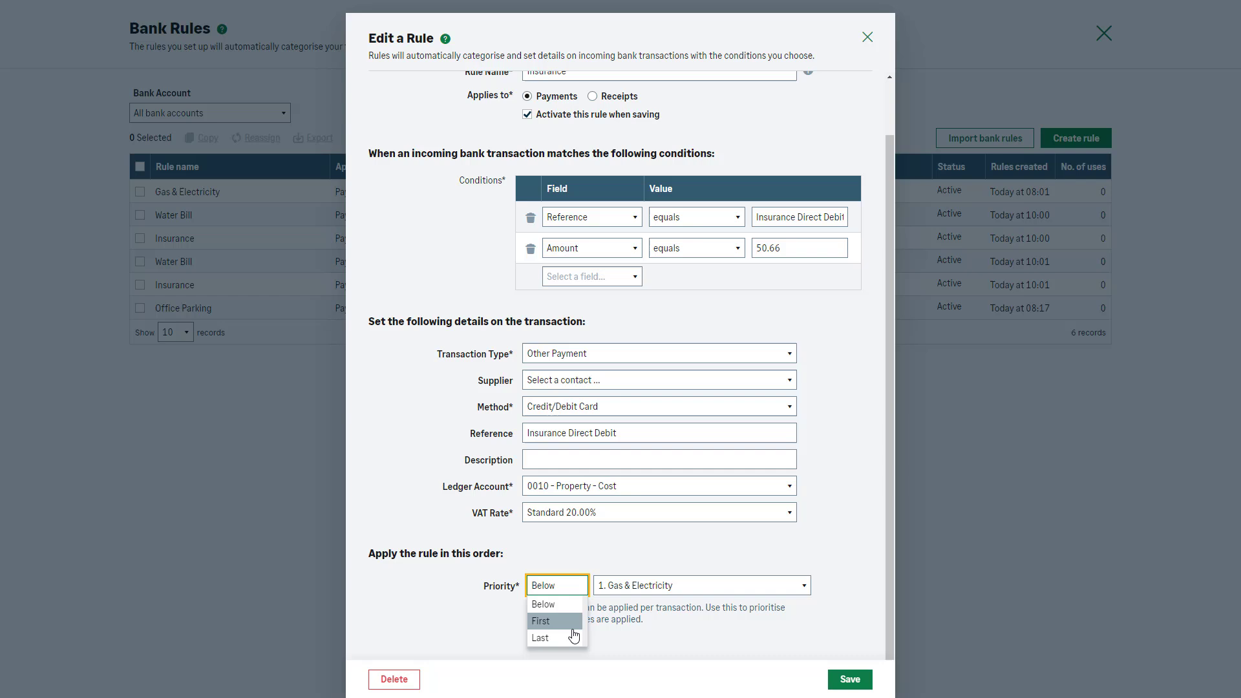
pyautogui.click(540, 639)
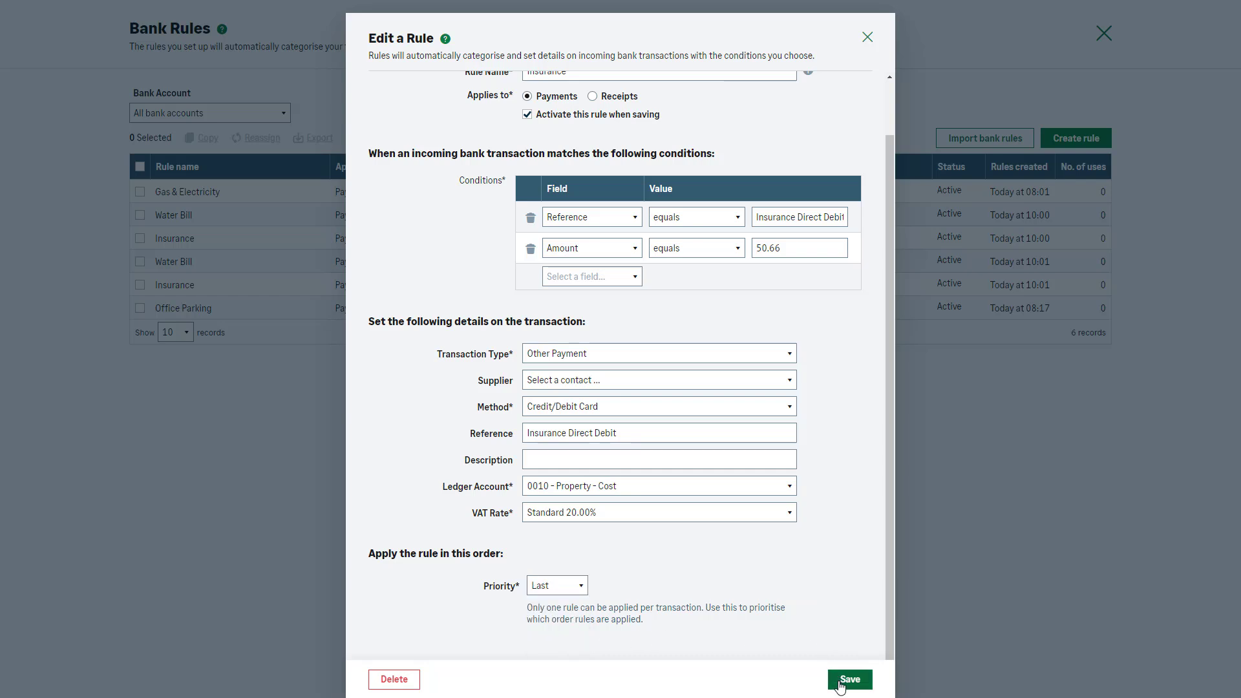
pyautogui.click(848, 679)
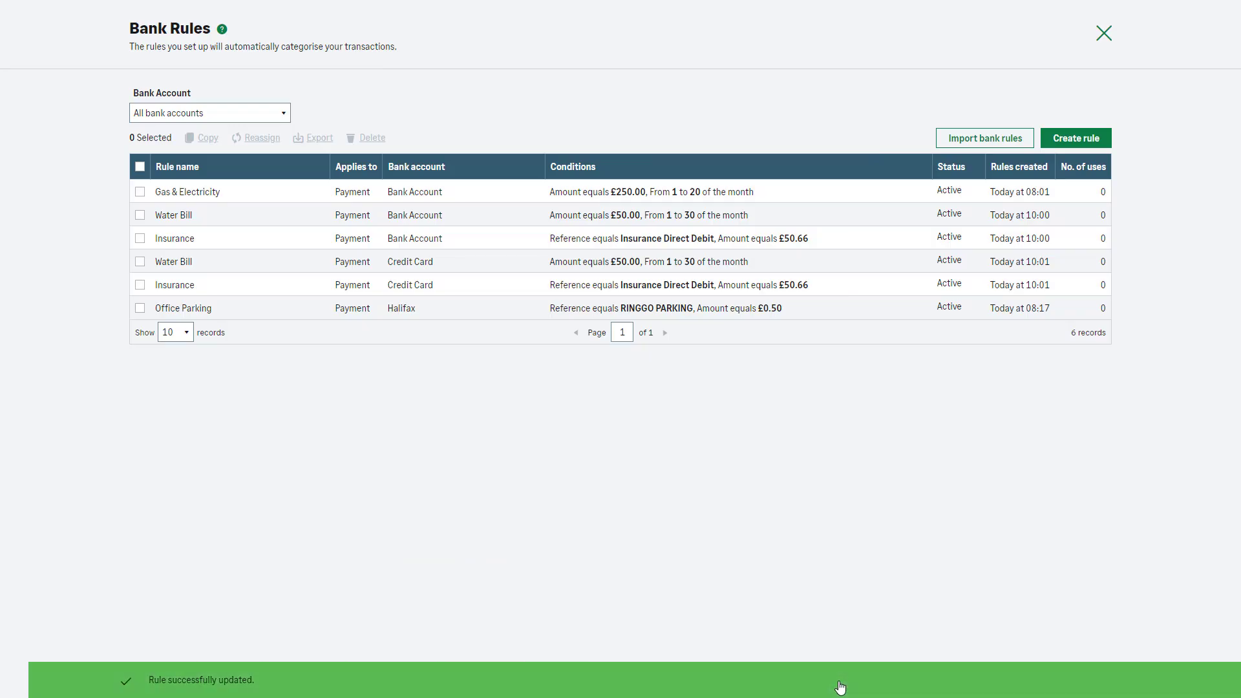